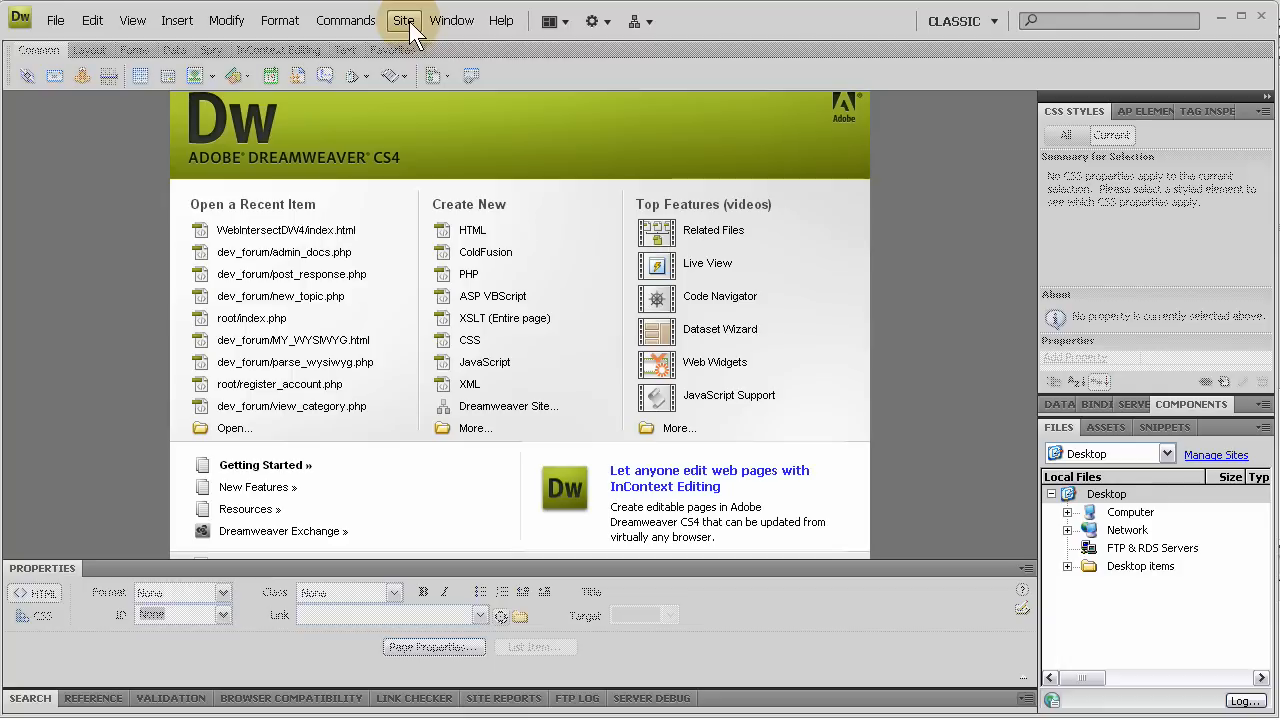
Show the Site menu with its site creation and management commands
left_click(403, 20)
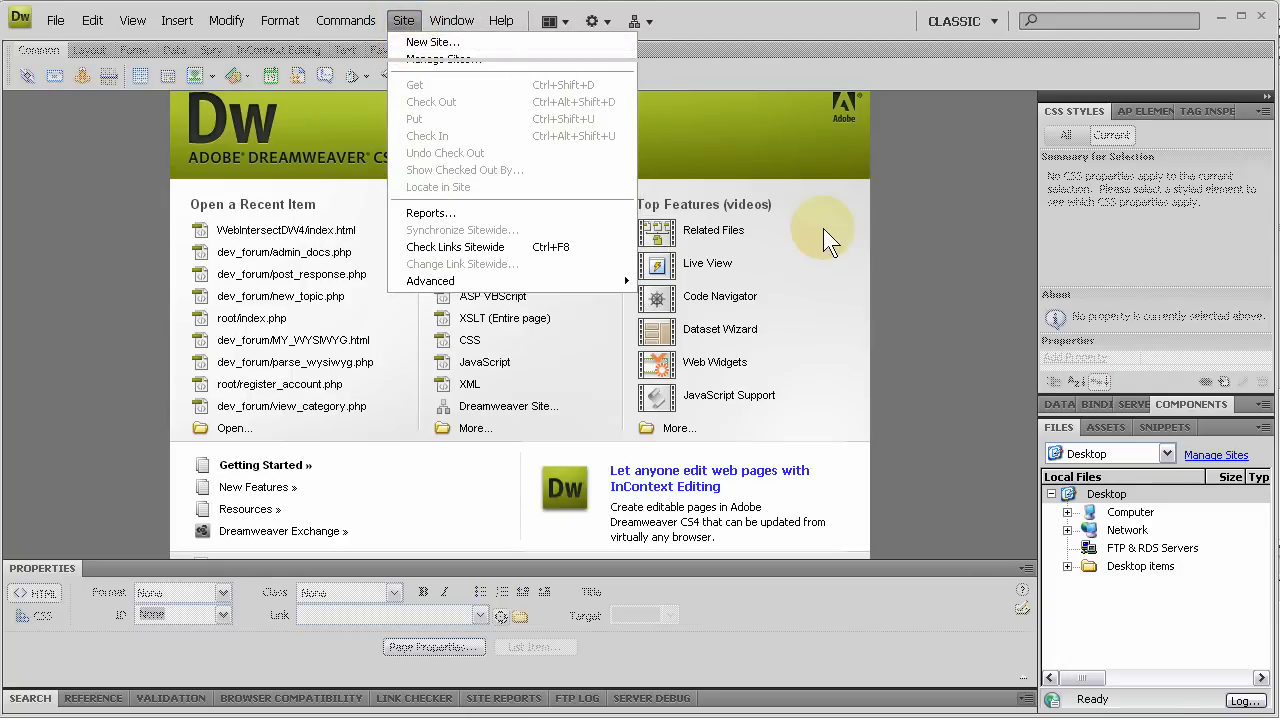
Start a new site definition named FB_DWCS4
left_click(432, 42)
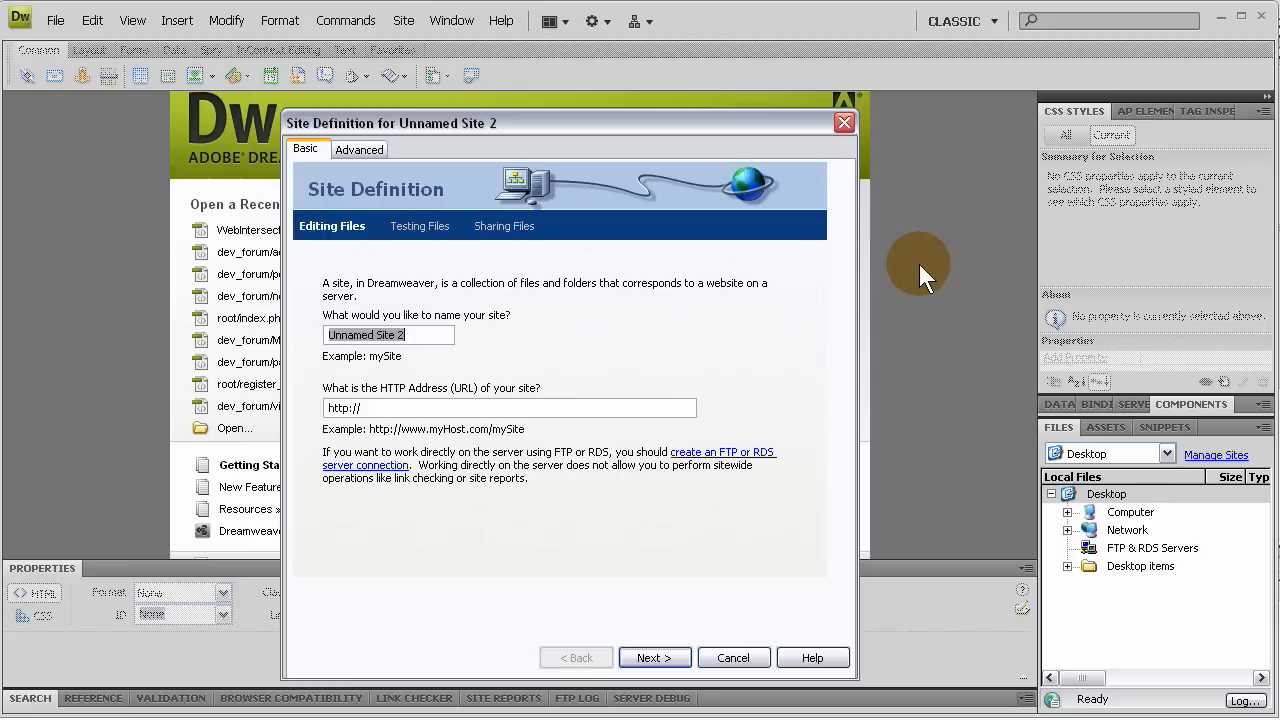
mouse_move(600, 335)
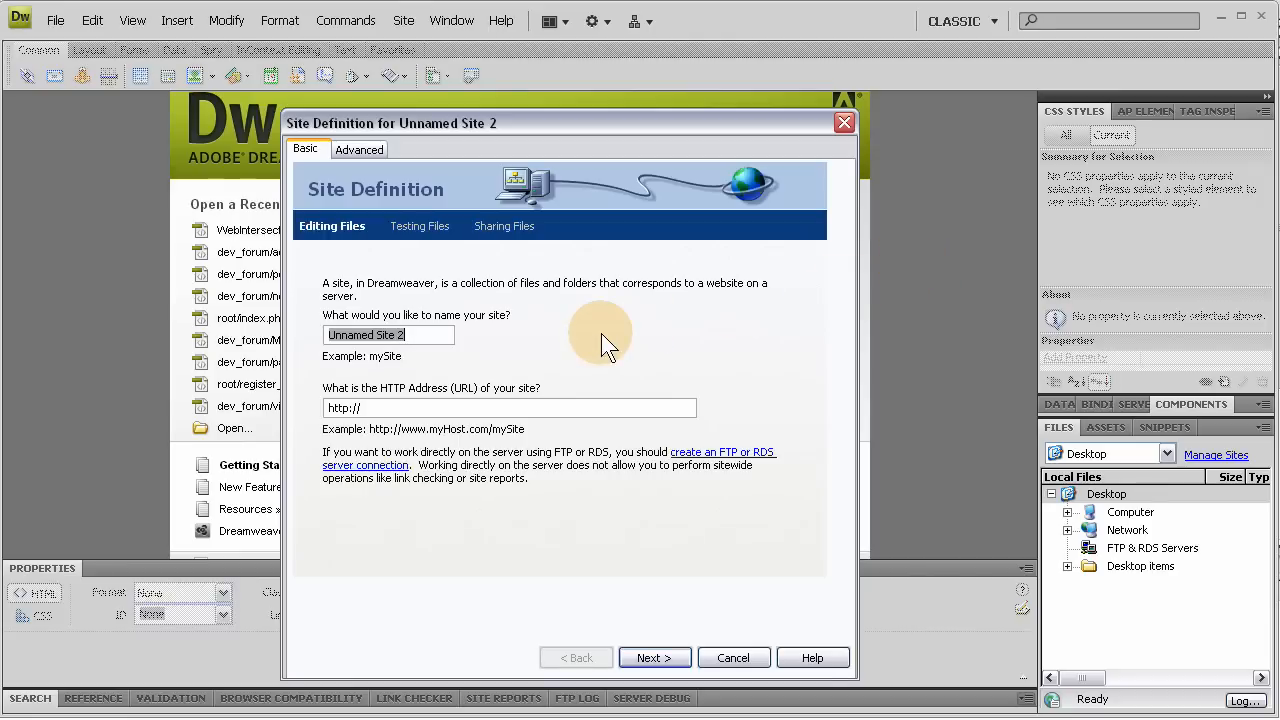
type("FB_")
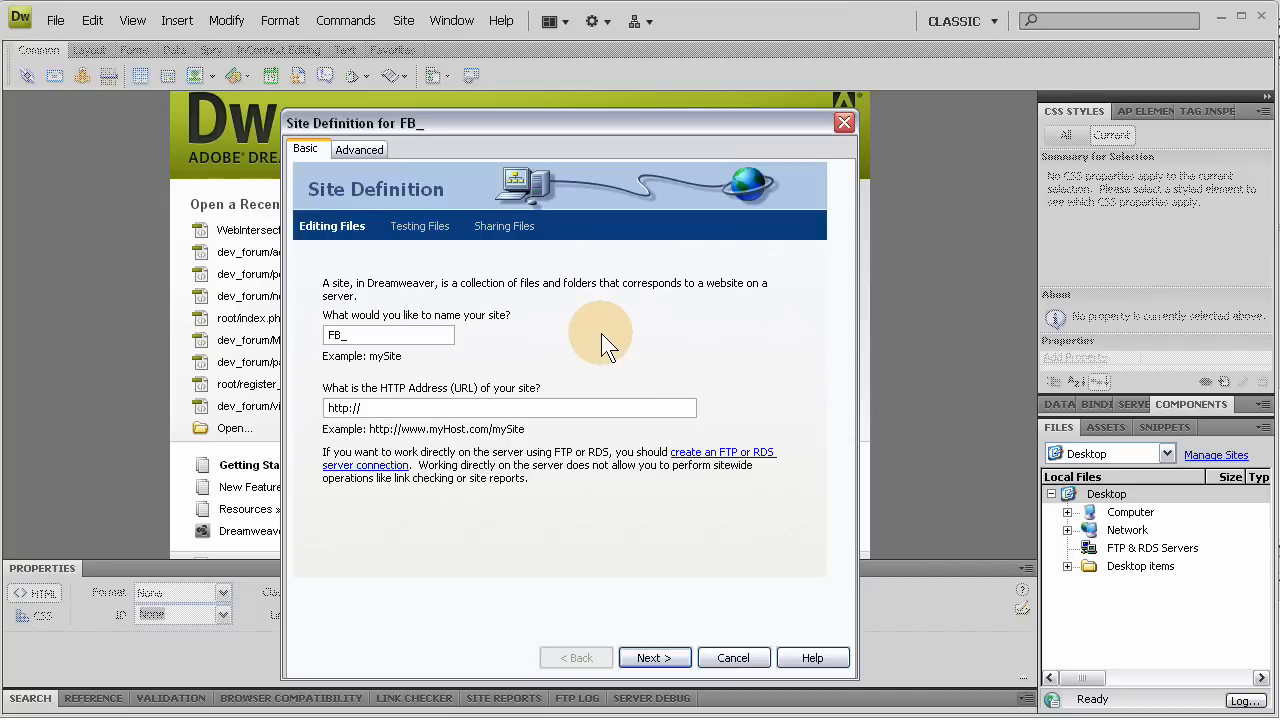
type("DW")
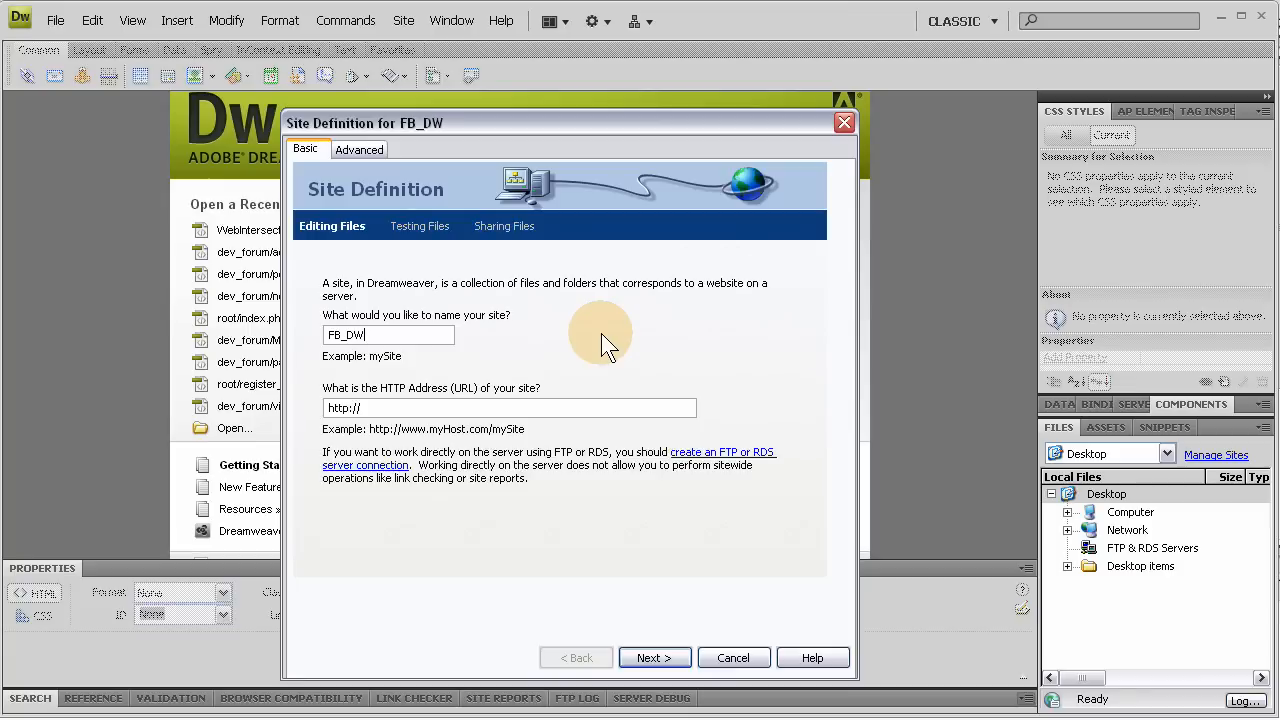
type("CS4")
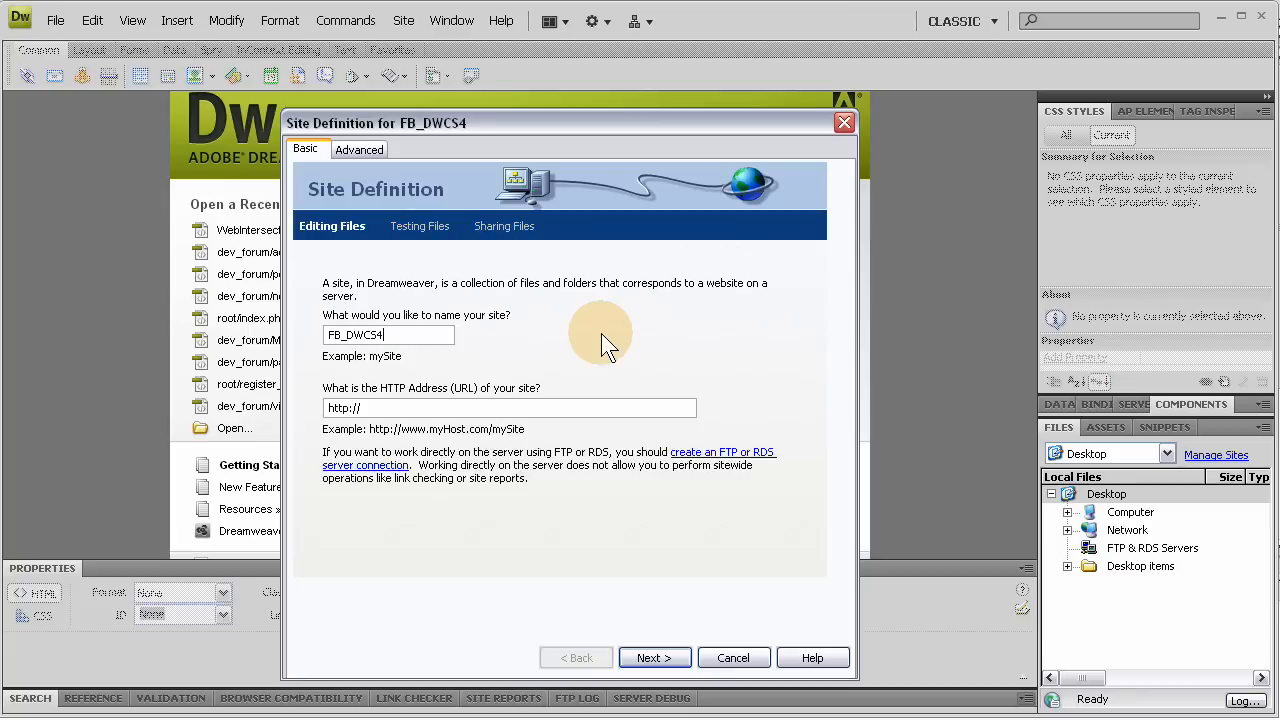
left_click(388, 334)
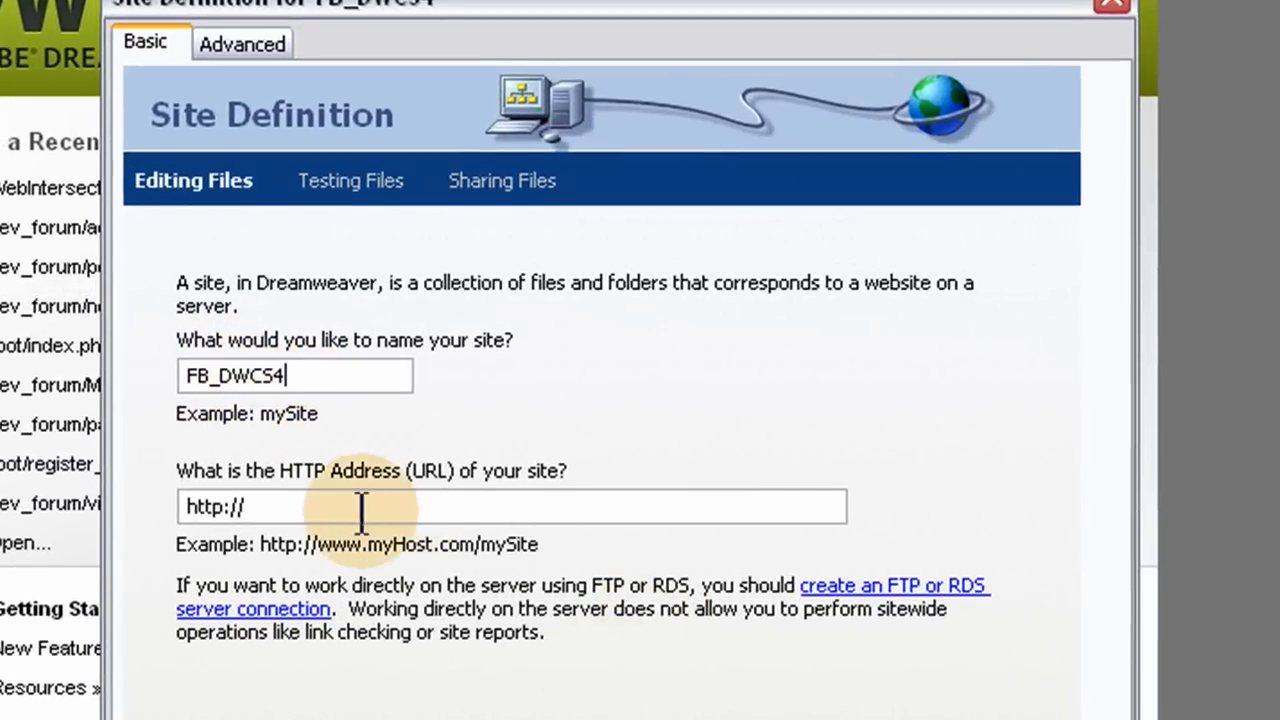
type("www.")
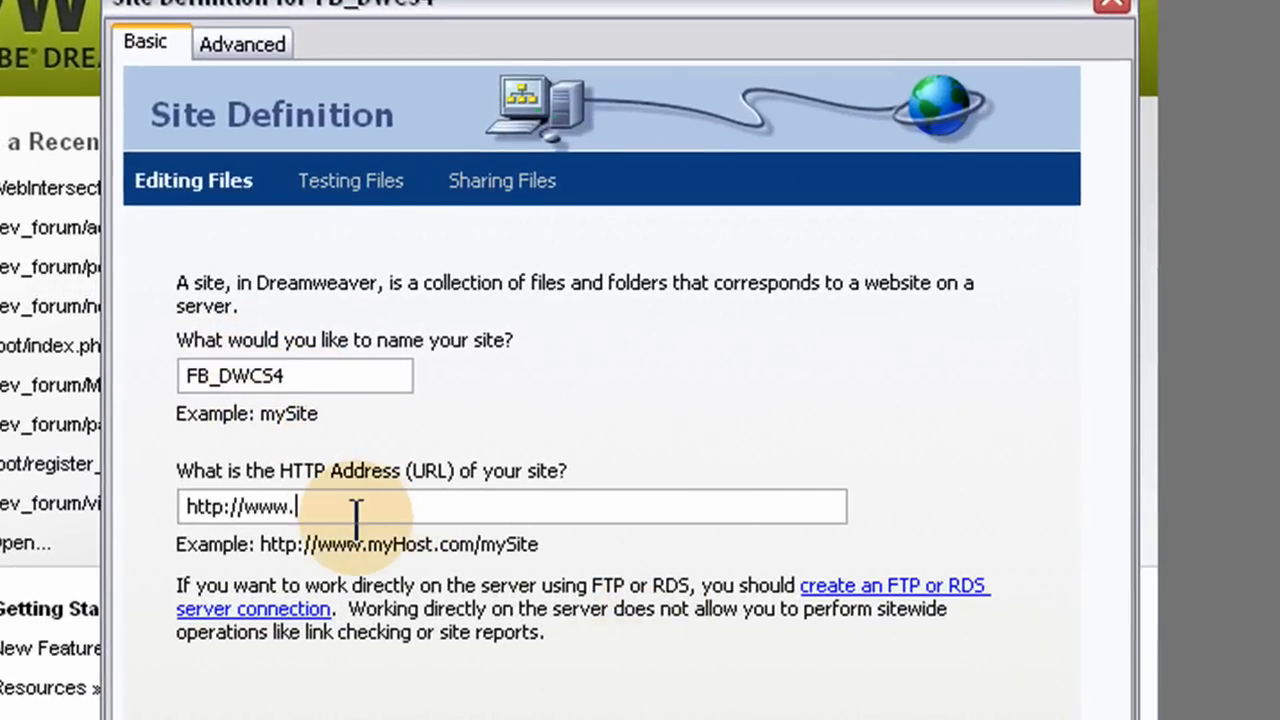
type("flashbuilding.com")
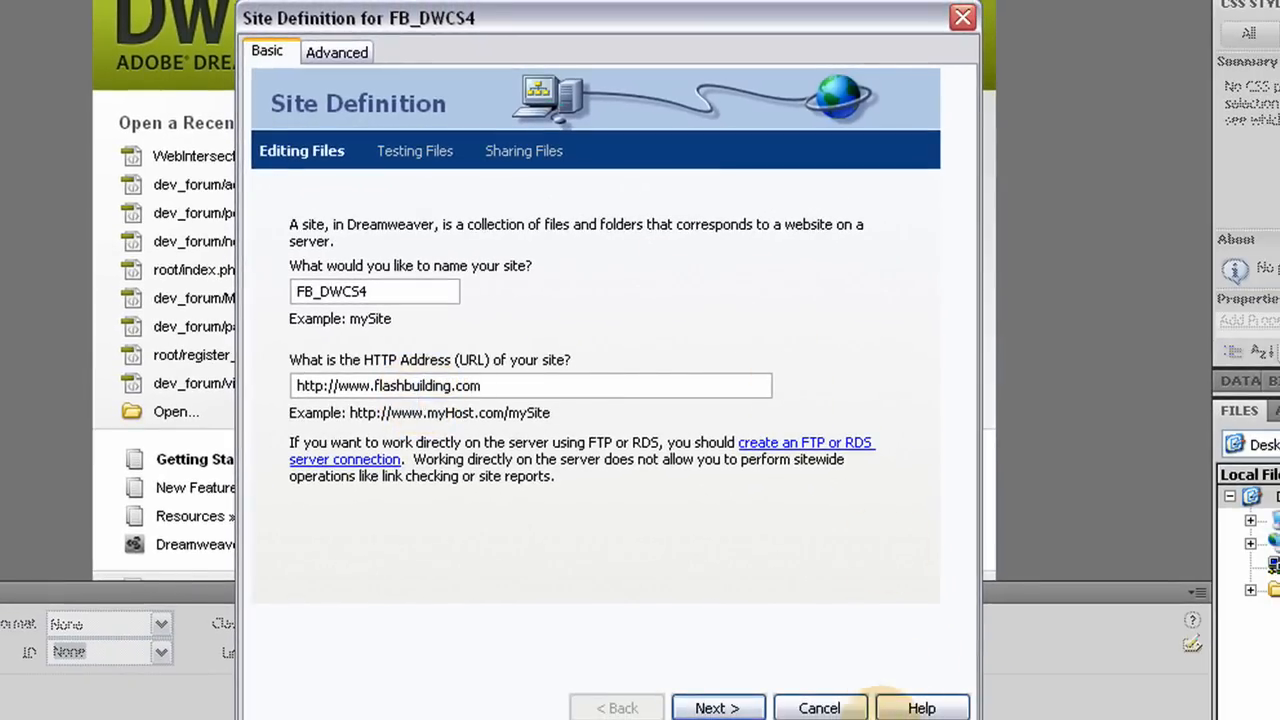
Enable a server technology for the site and choose PHP MySQL
left_click(717, 708)
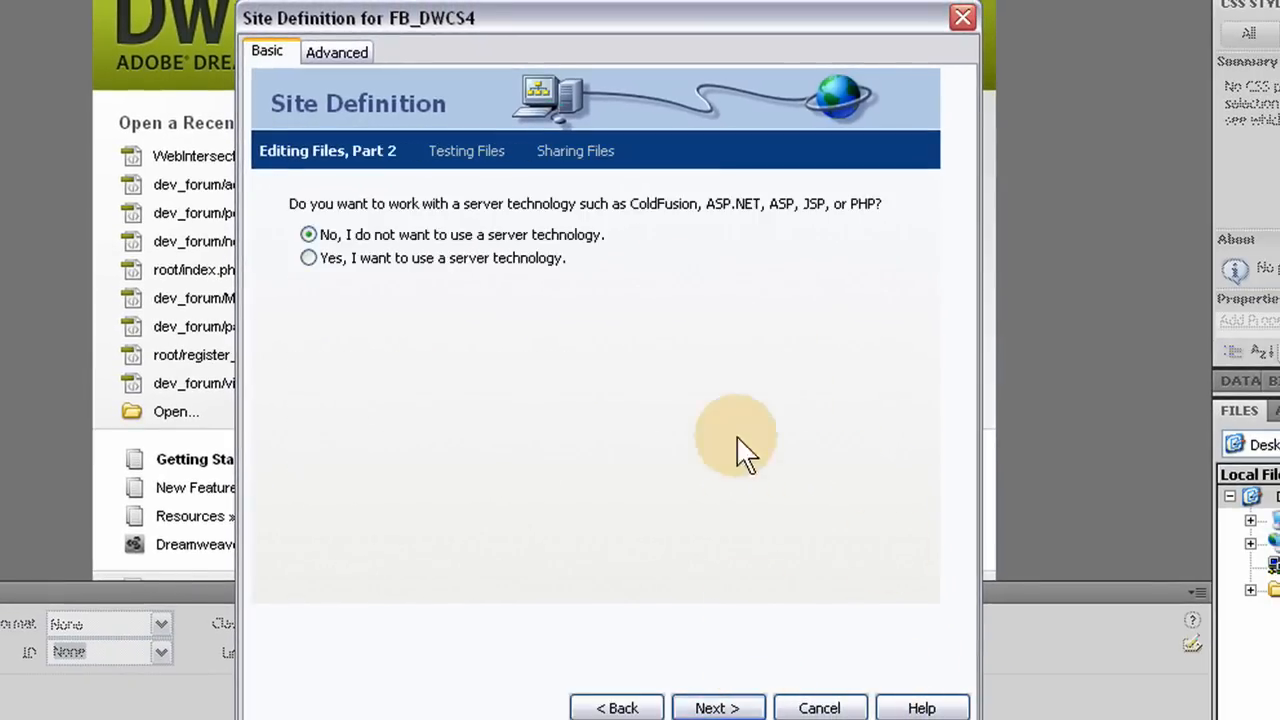
mouse_move(315, 270)
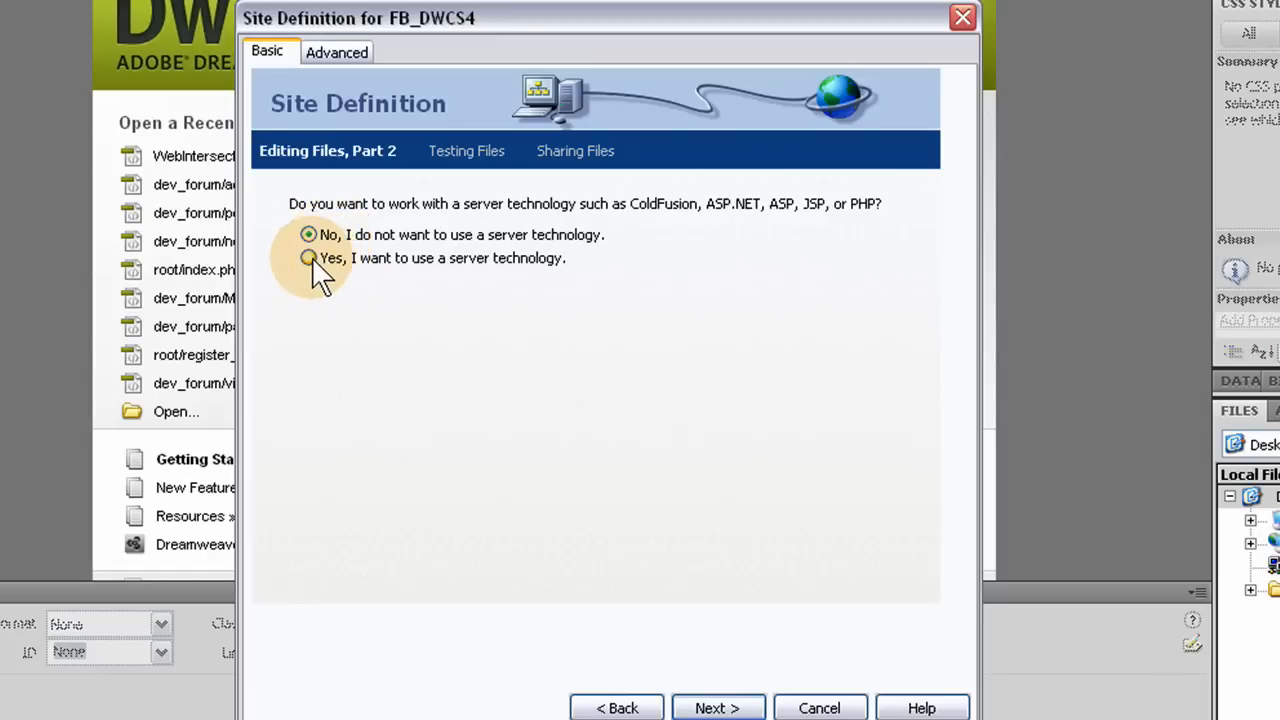
left_click(308, 257)
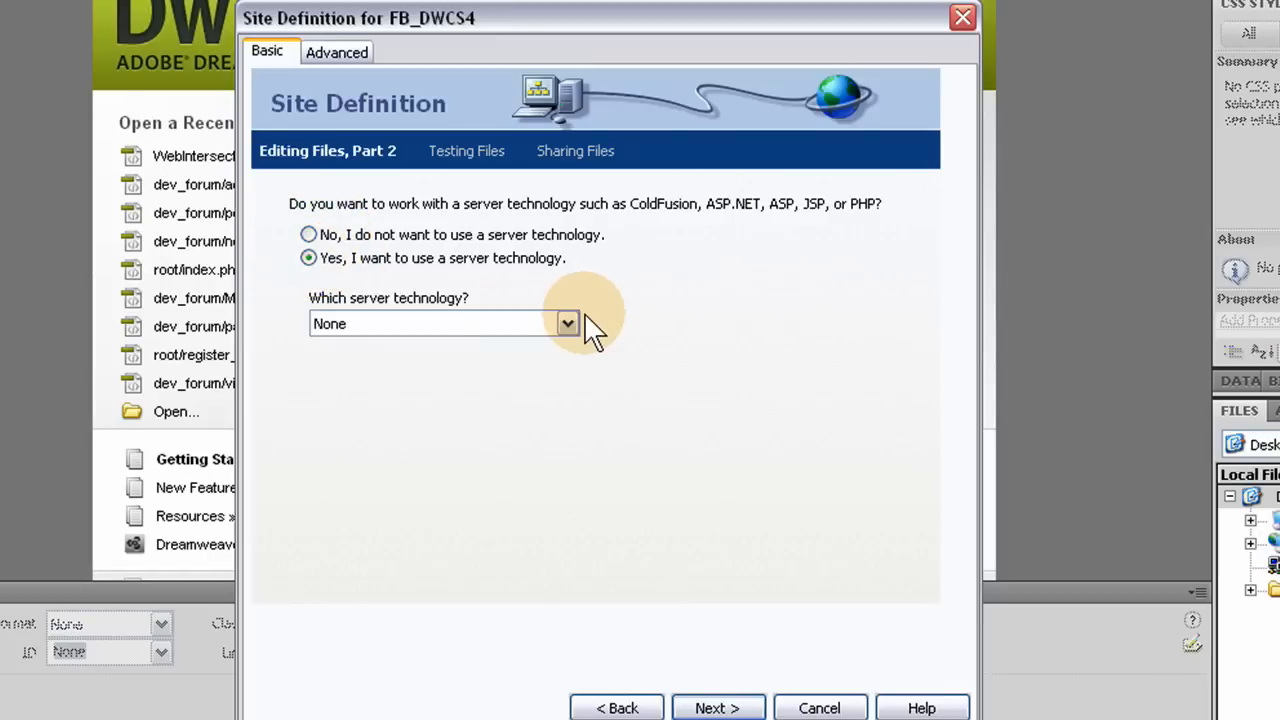
left_click(567, 323)
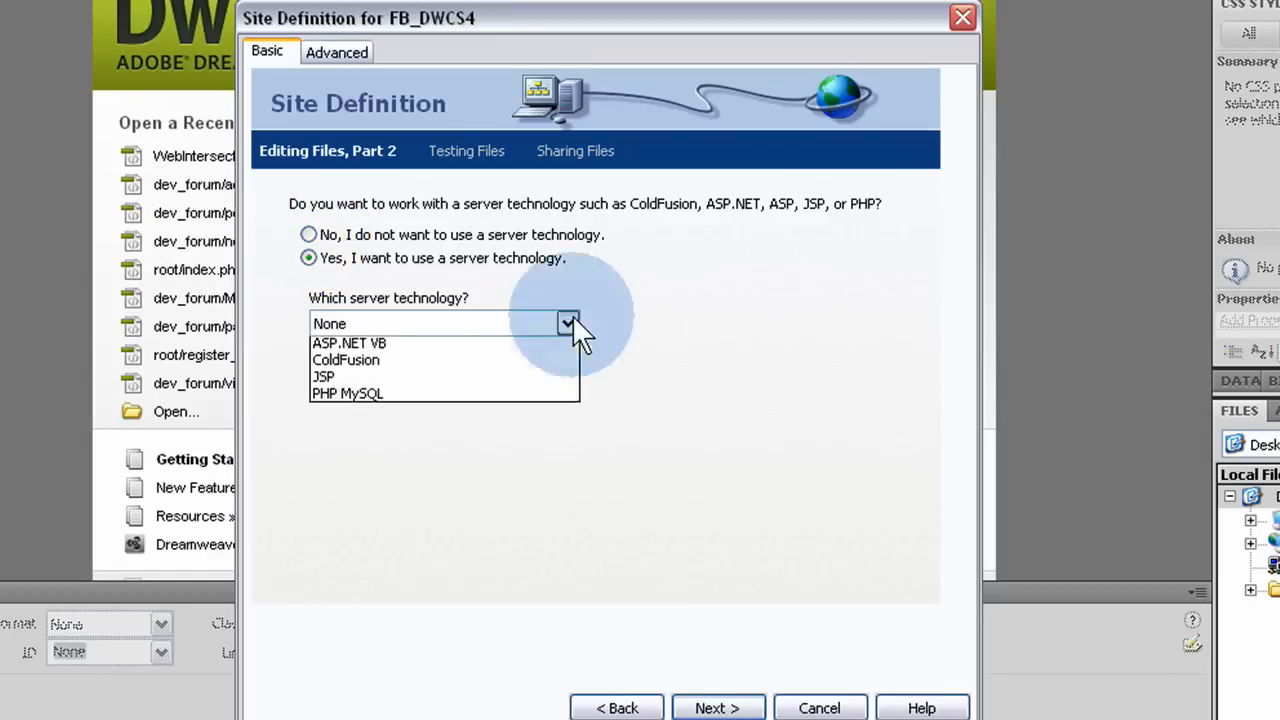
left_click(347, 392)
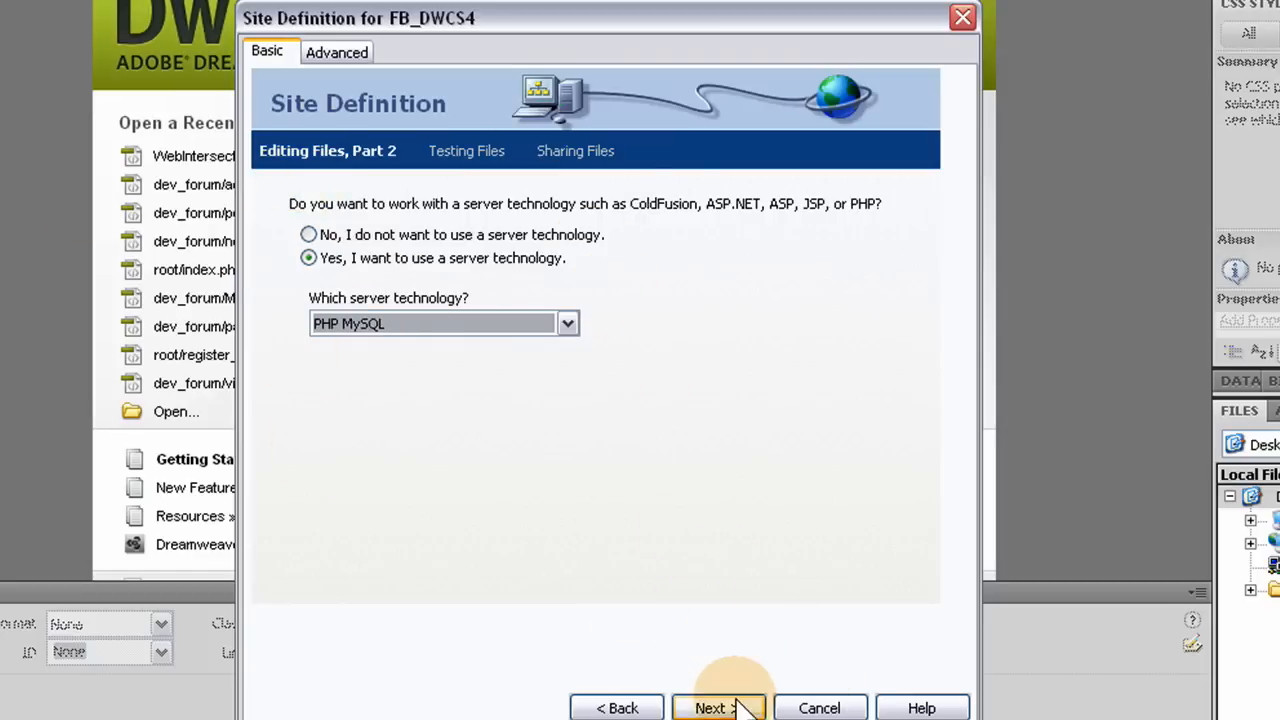
Keep 'Edit locally, then upload to remote testing server' as the file workflow
left_click(718, 708)
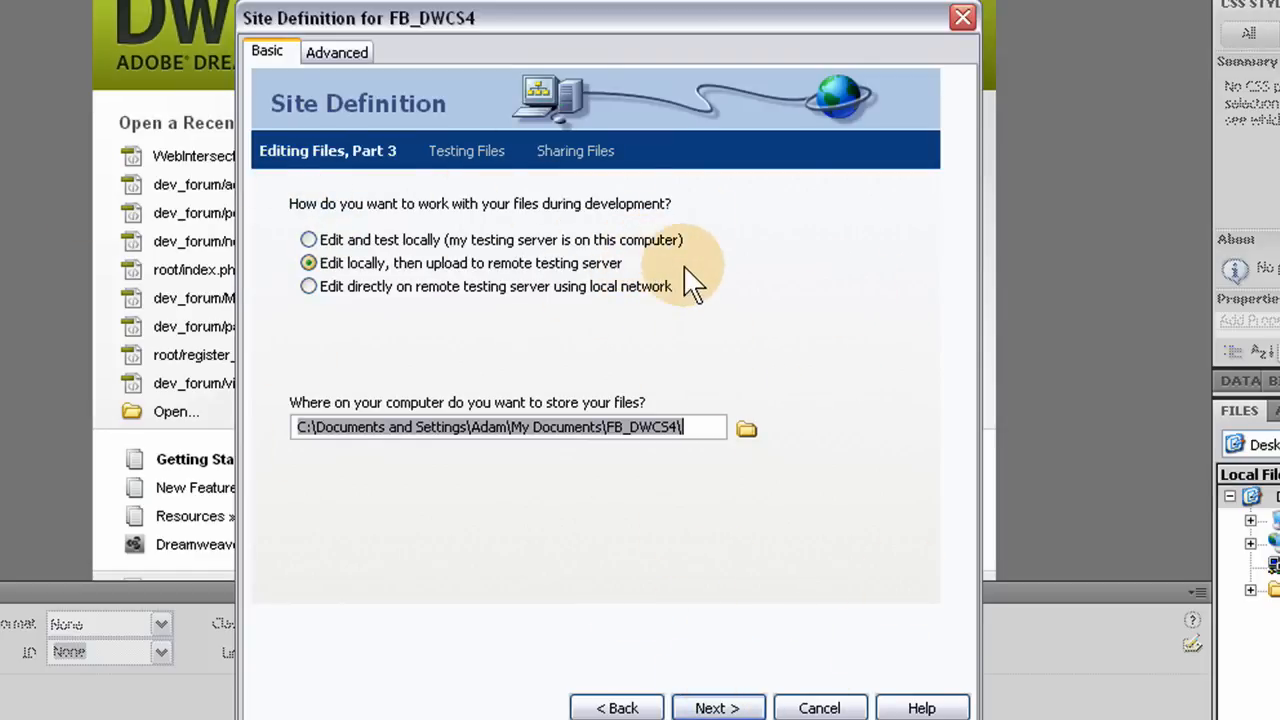
mouse_move(400, 263)
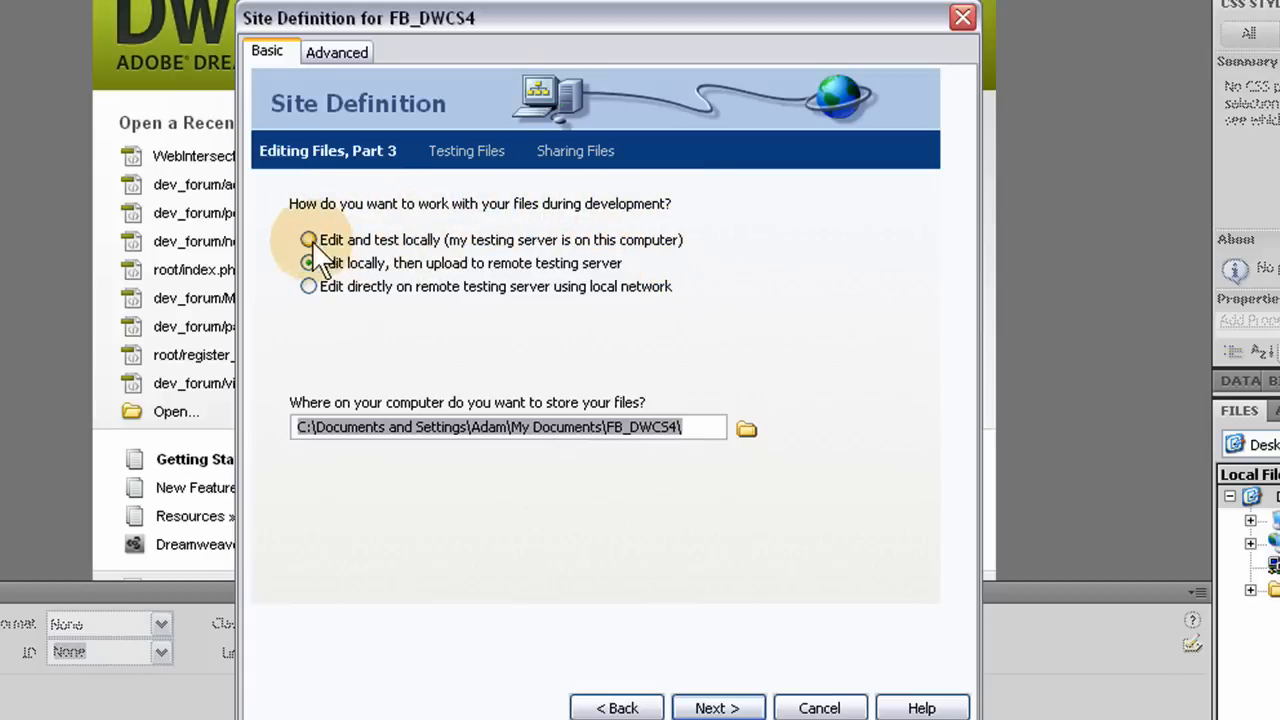
left_click(309, 263)
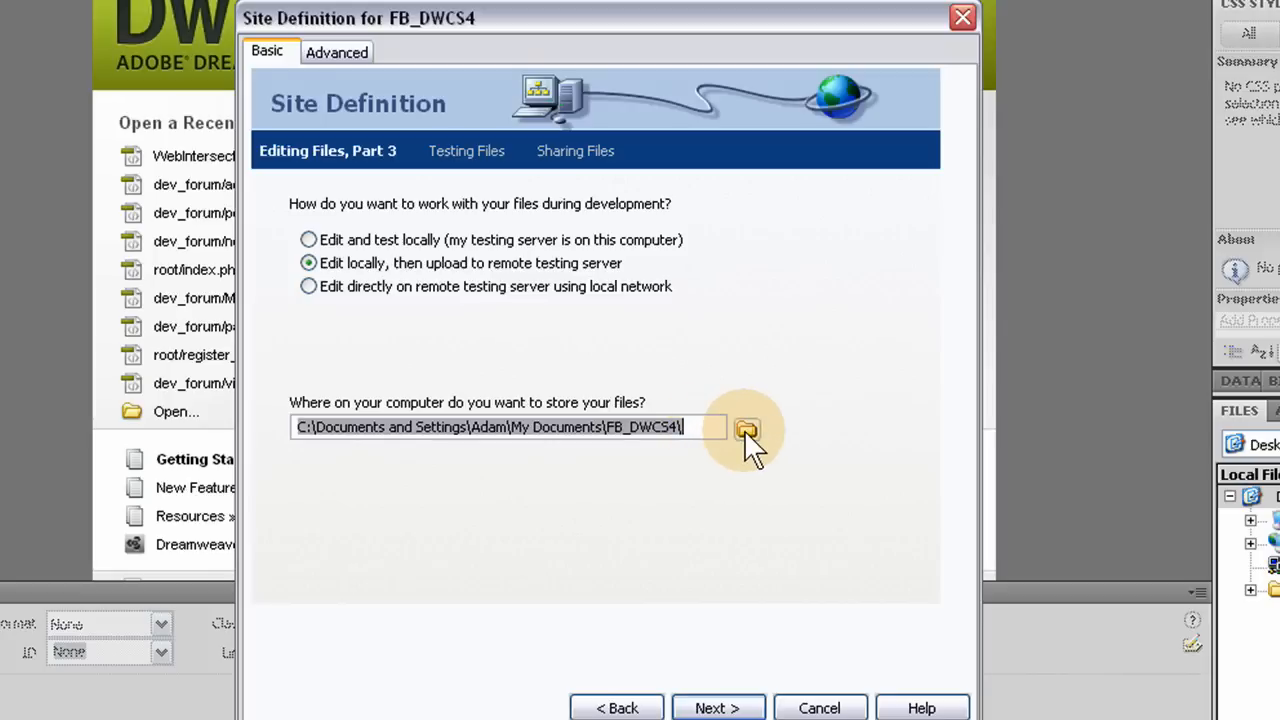
Set My_5_Sites/FB_DWCS4 as the site's local root folder
left_click(746, 427)
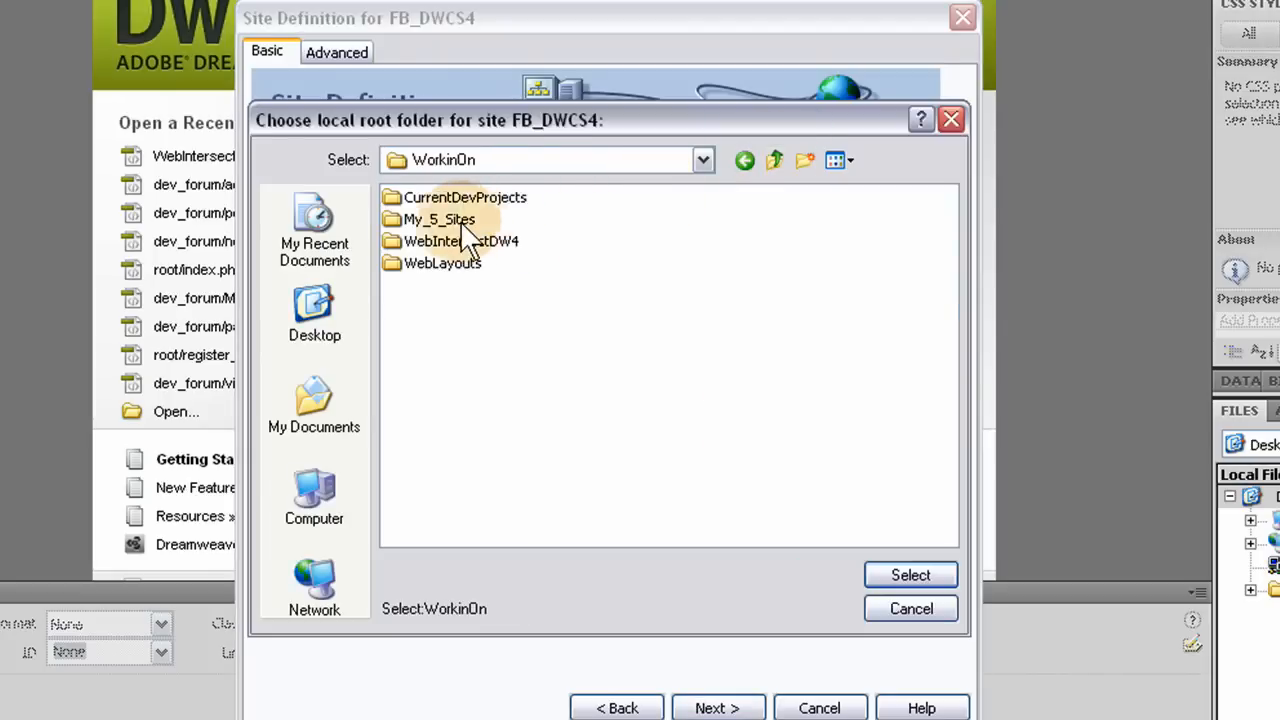
double_click(439, 219)
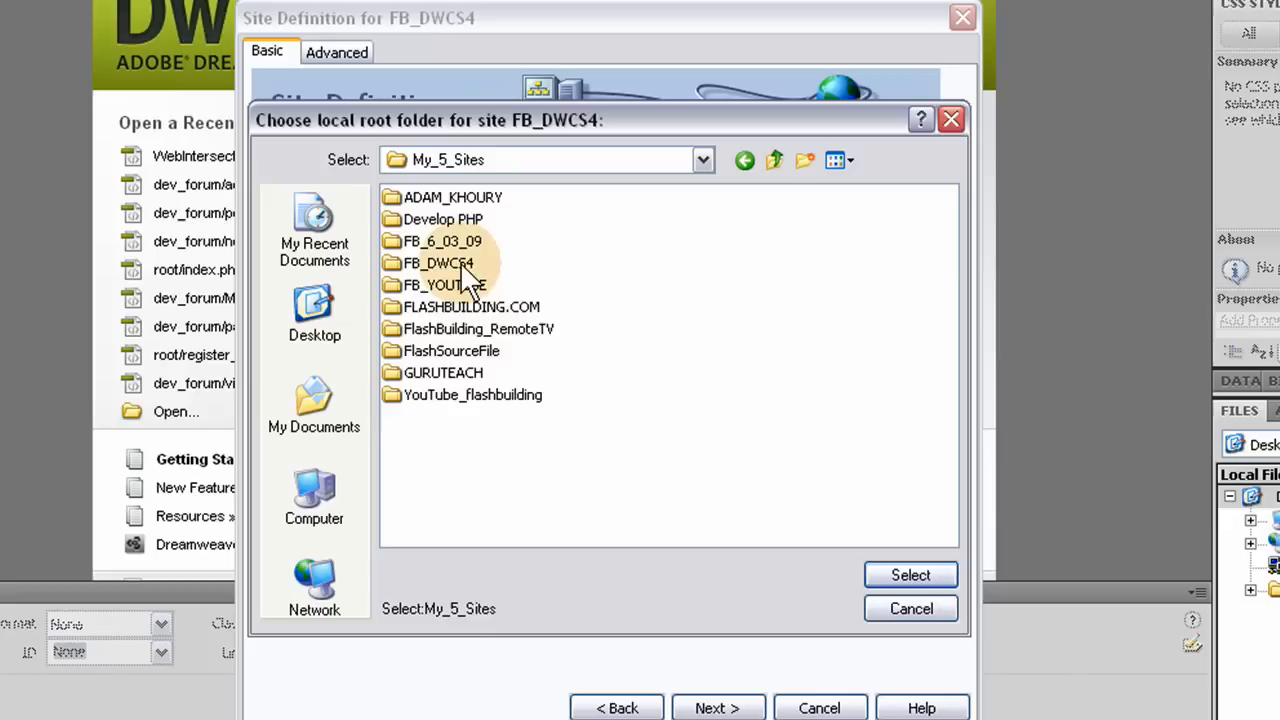
double_click(437, 262)
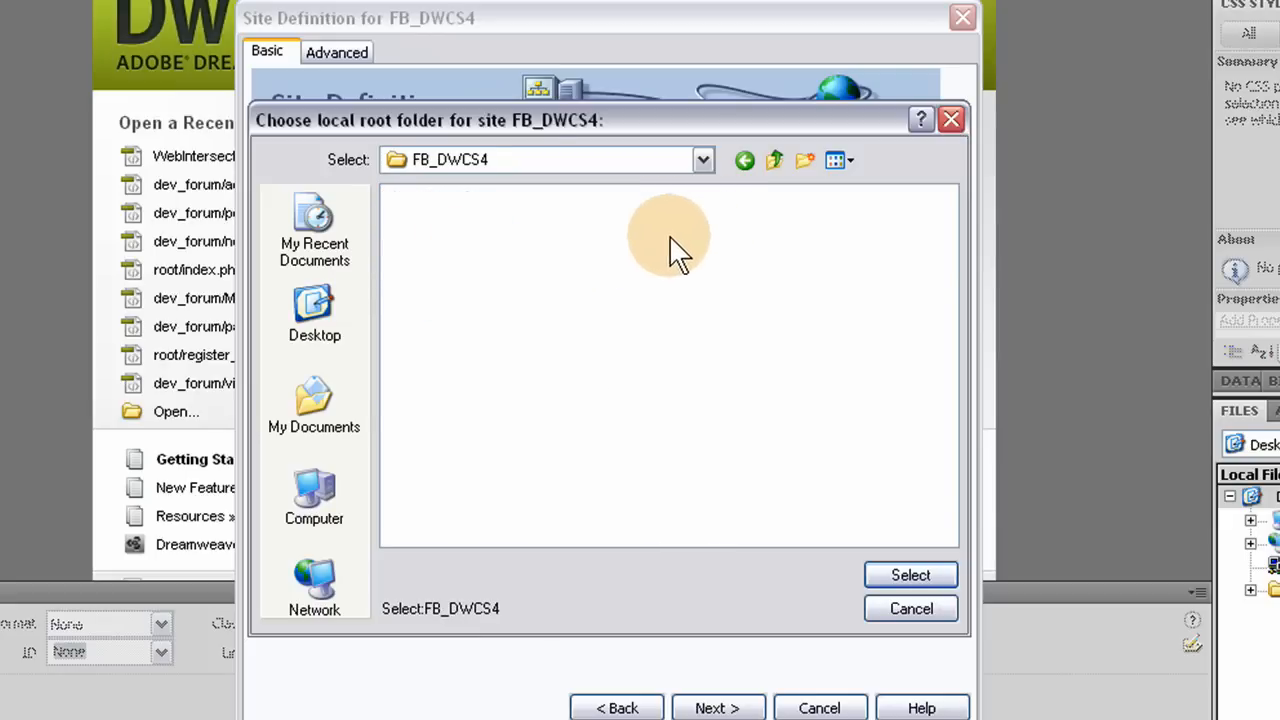
mouse_move(470, 175)
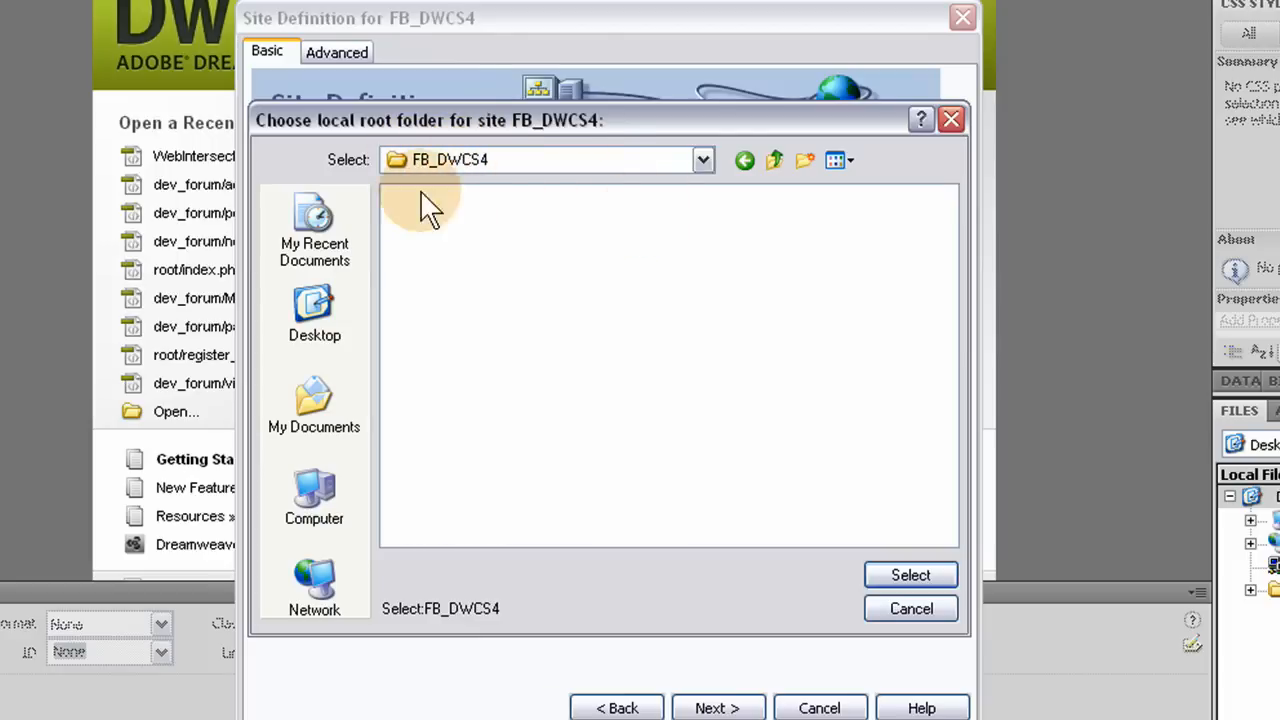
mouse_move(455, 135)
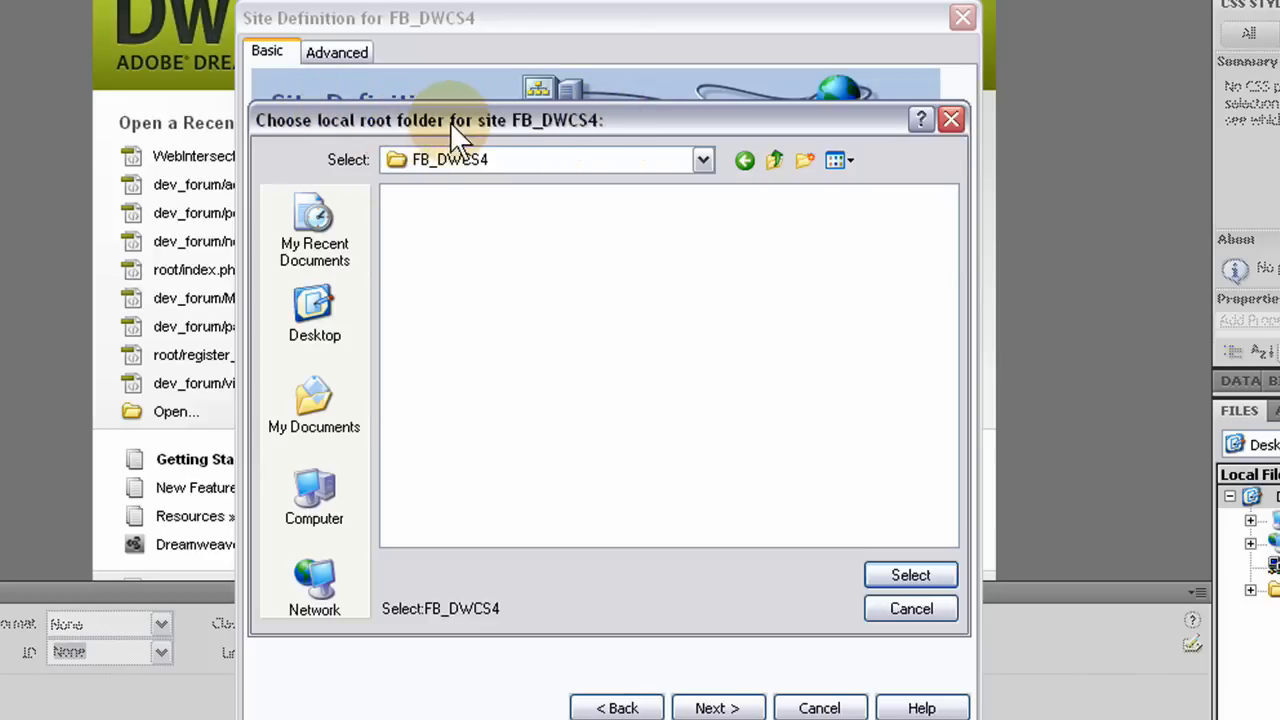
mouse_move(370, 135)
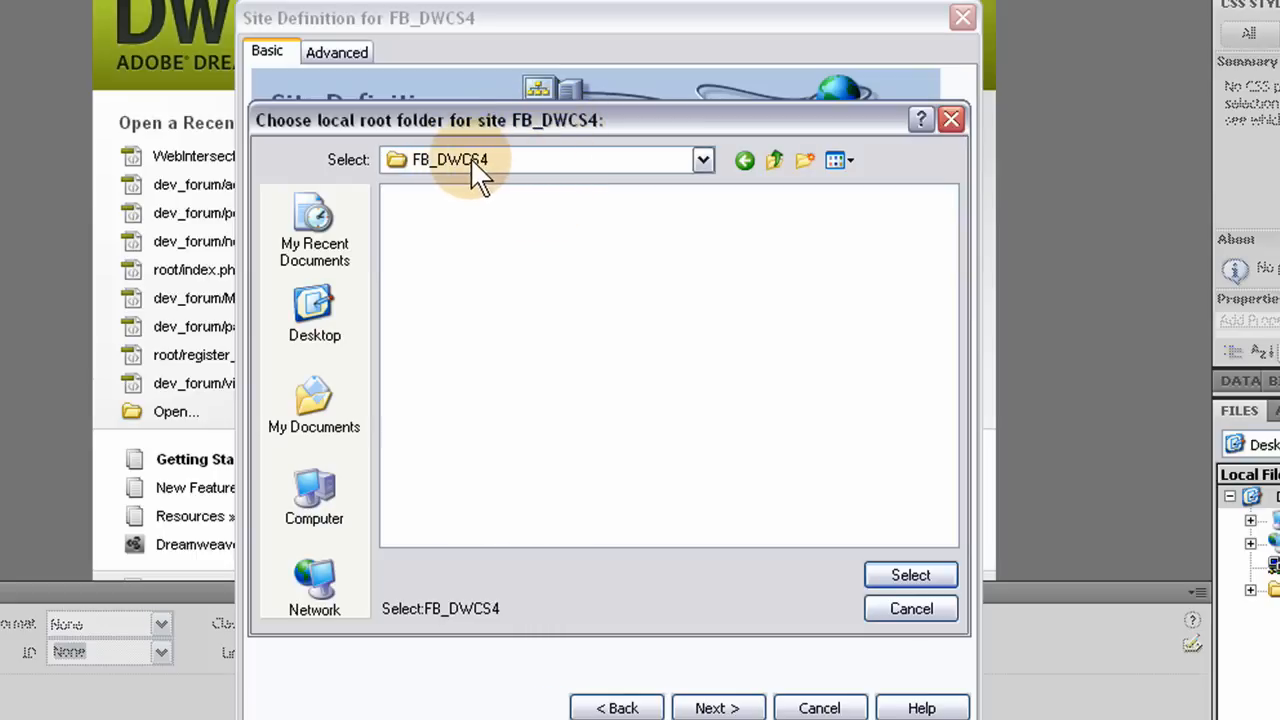
mouse_move(900, 540)
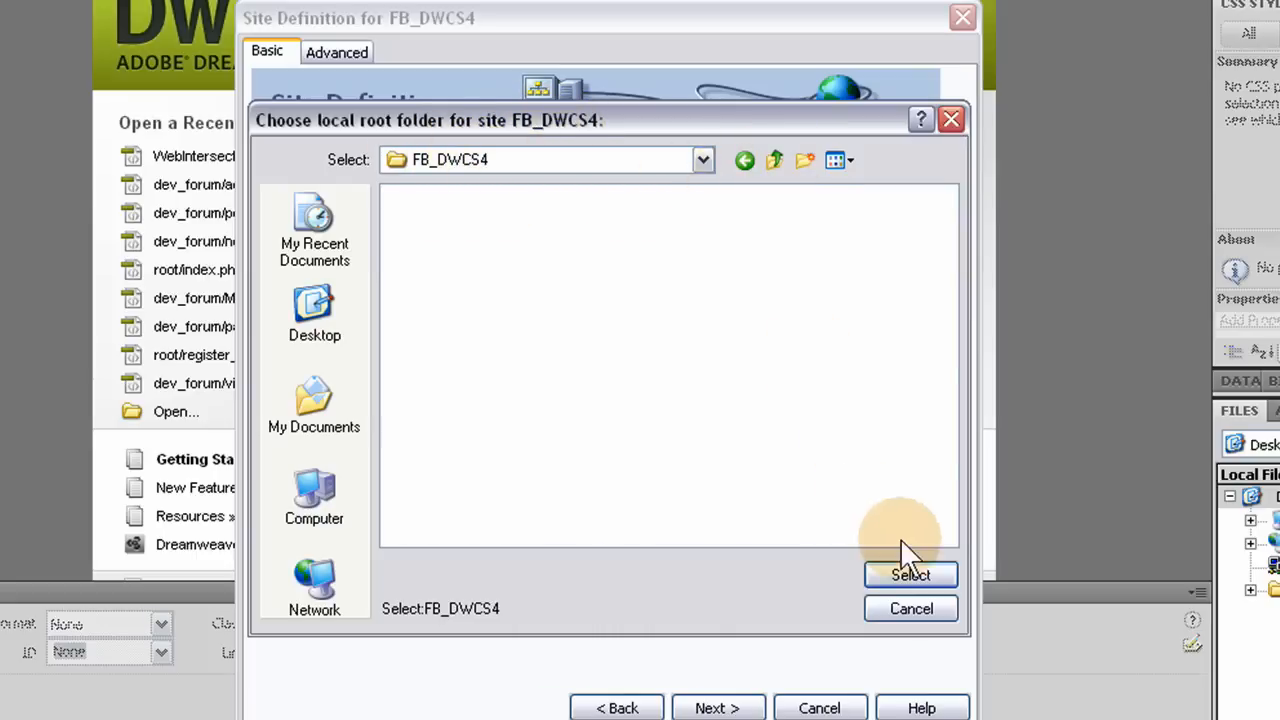
left_click(910, 574)
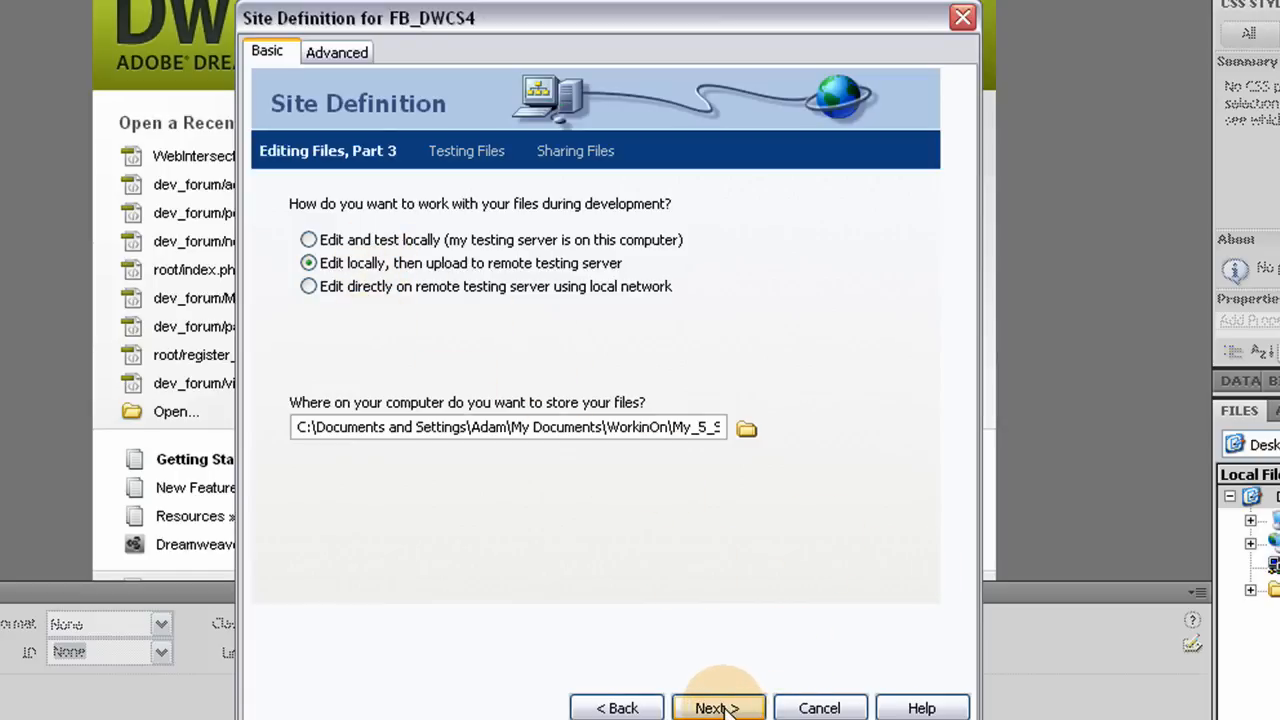
Fill in the testing server's FTP host address, login and password
left_click(717, 708)
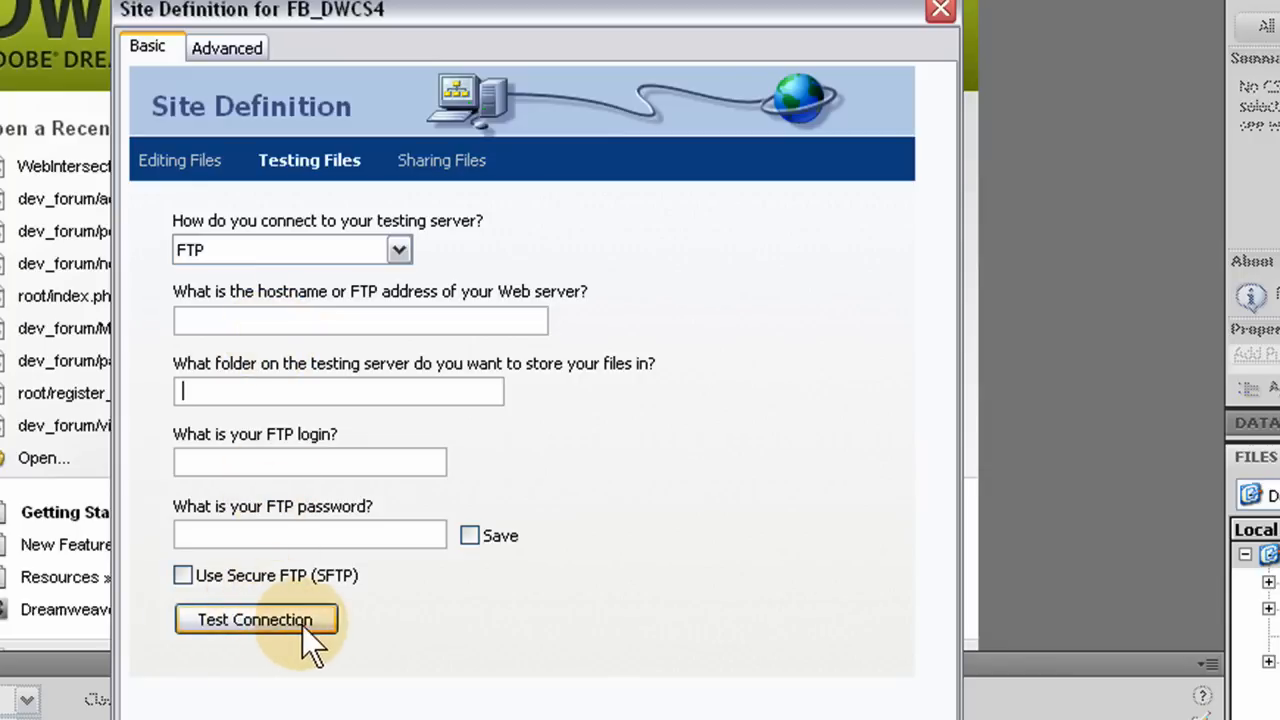
mouse_move(325, 595)
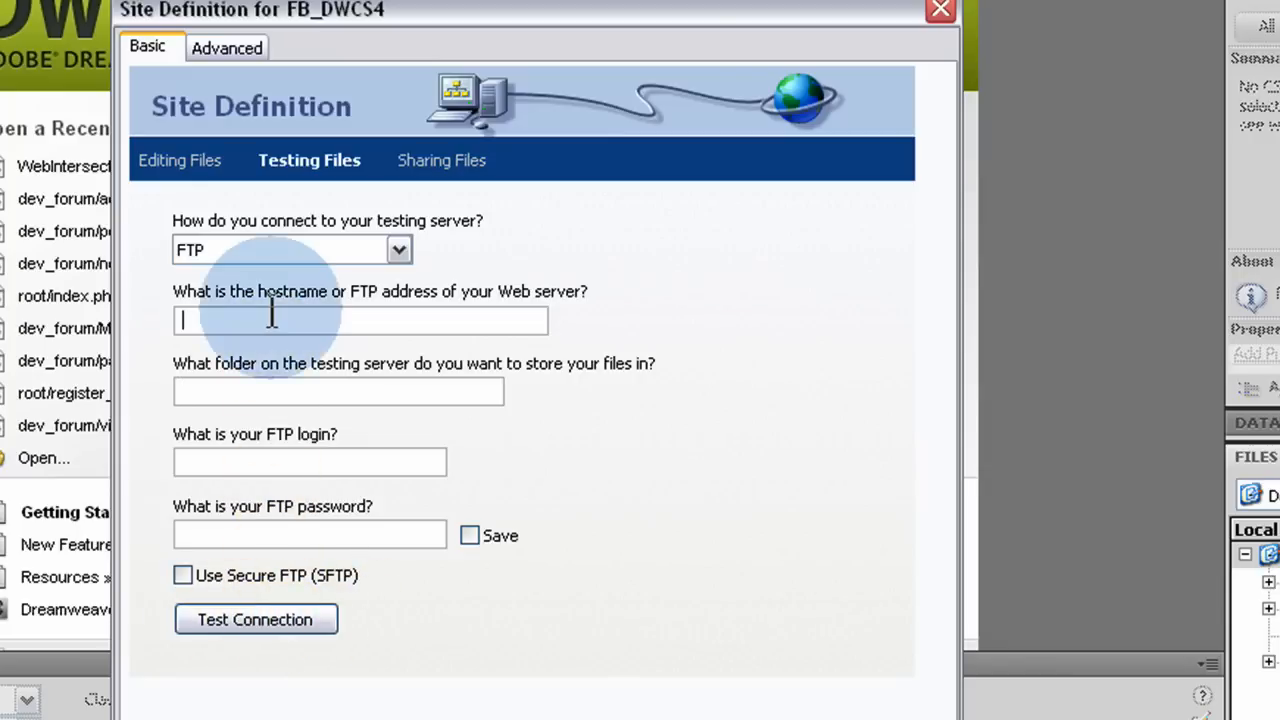
mouse_move(295, 535)
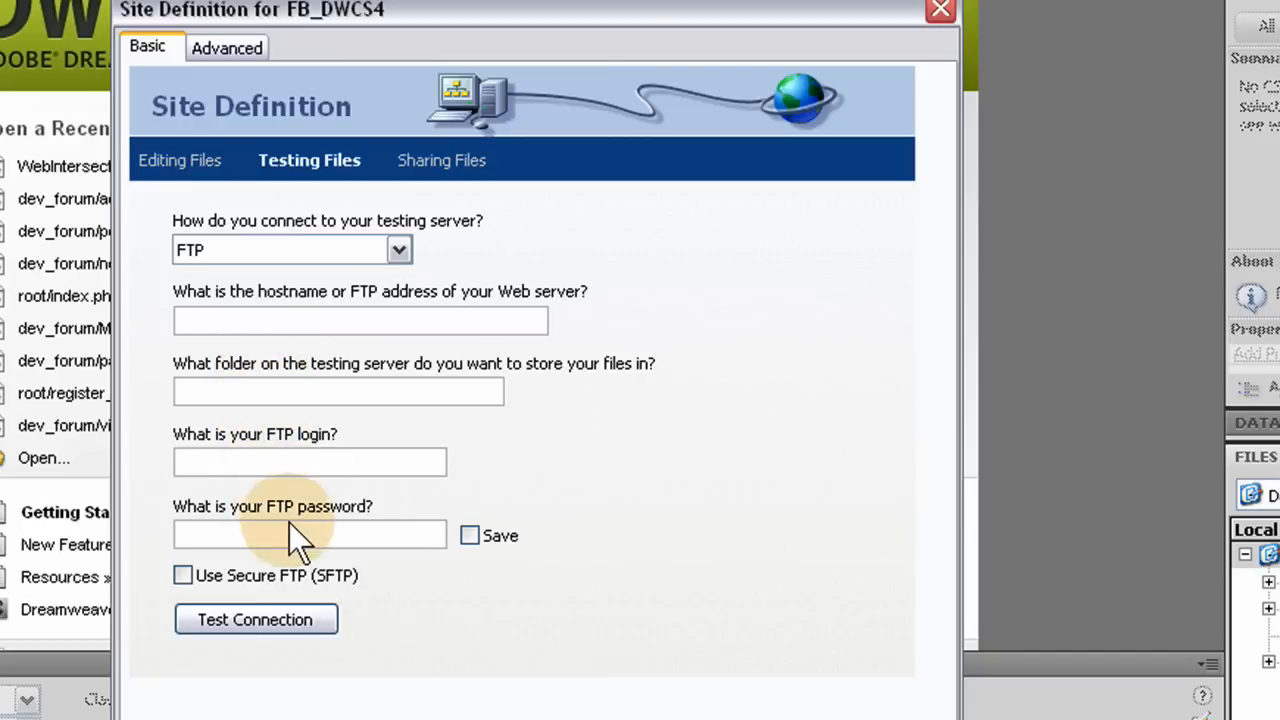
left_click(338, 391)
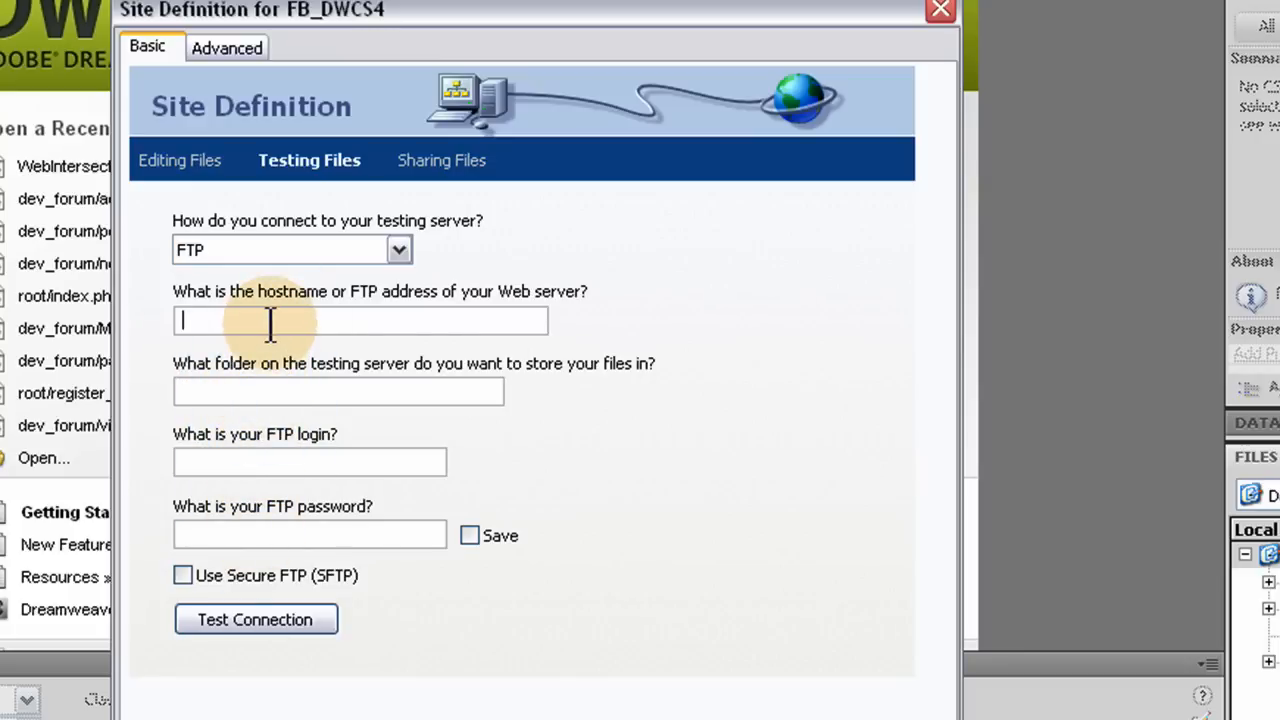
left_click(310, 533)
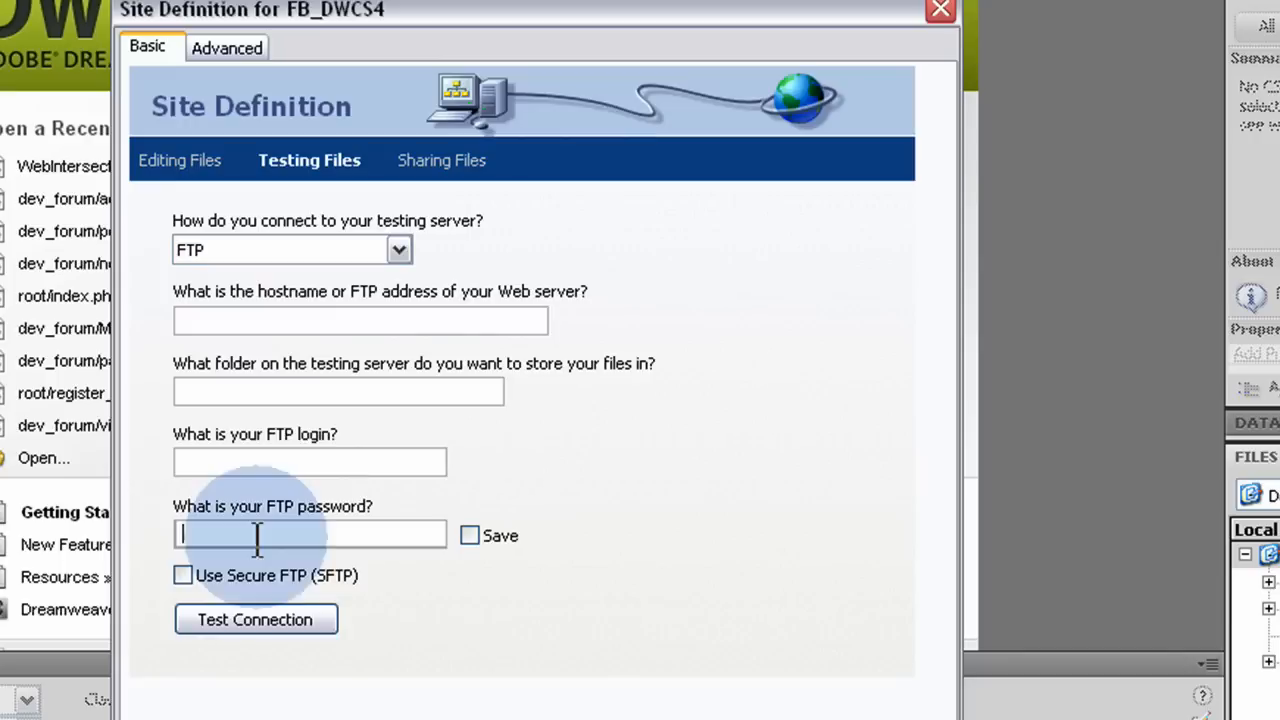
left_click(360, 320)
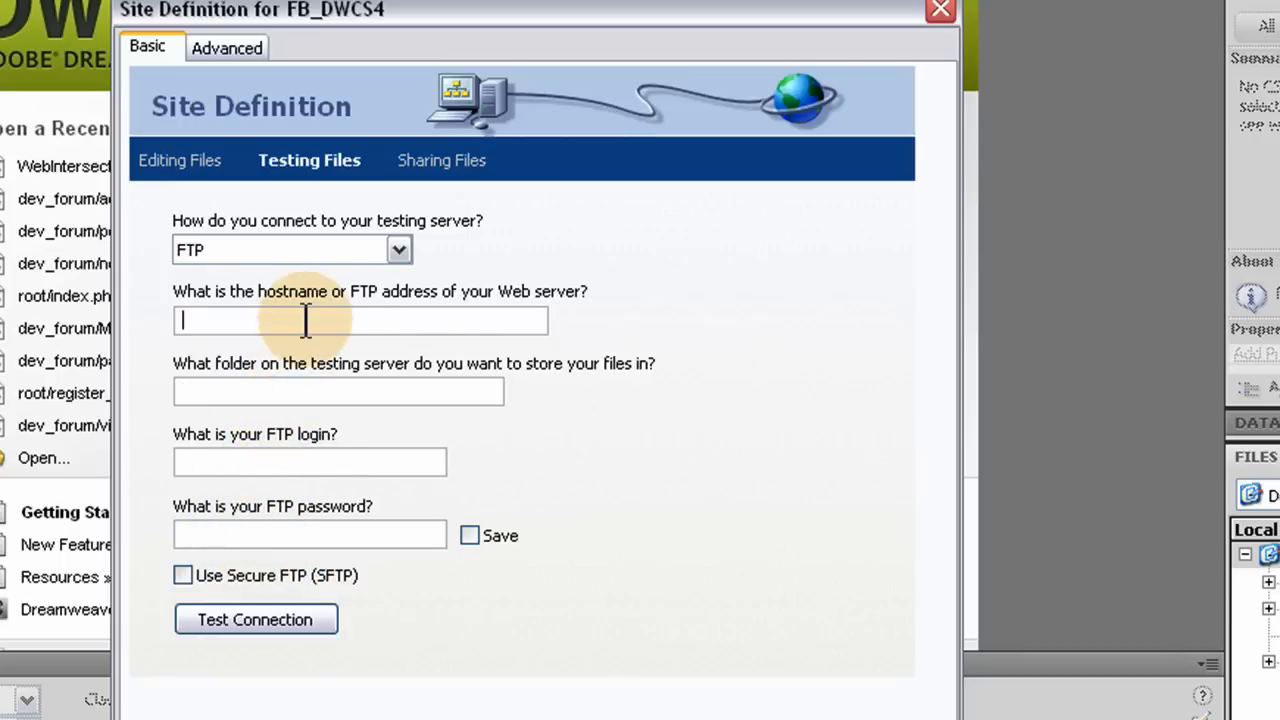
mouse_move(520, 430)
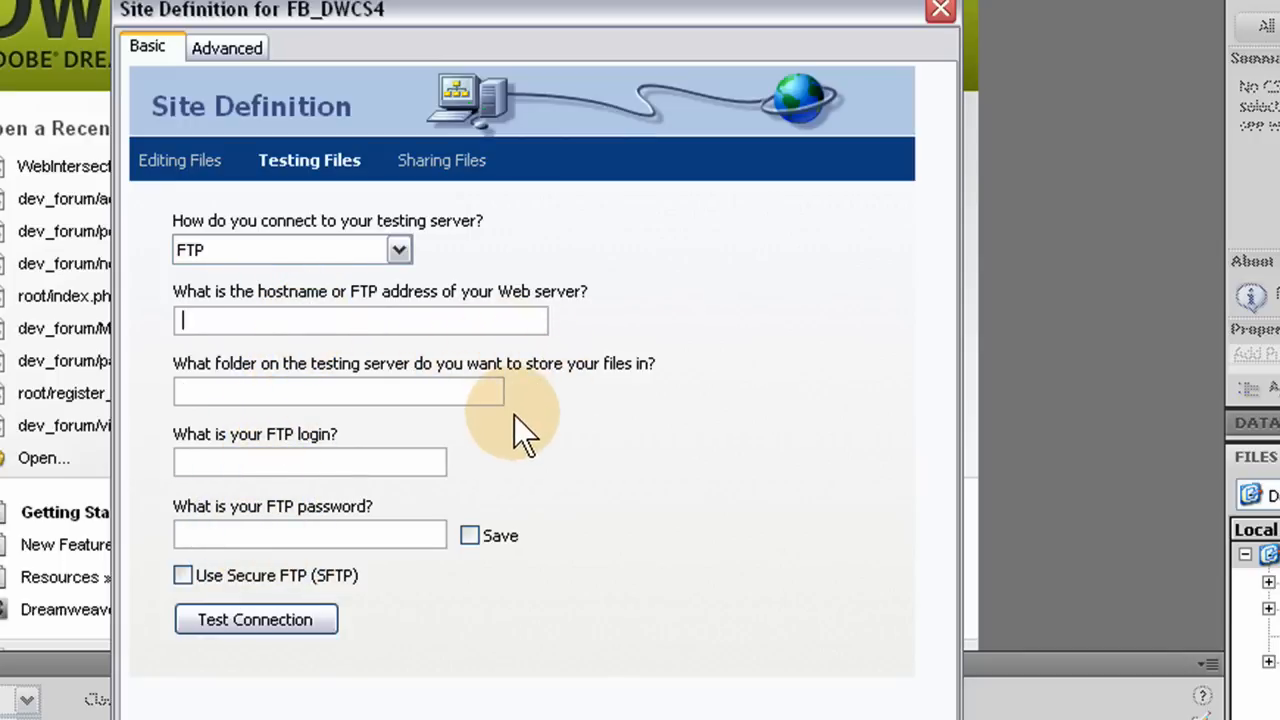
mouse_move(610, 430)
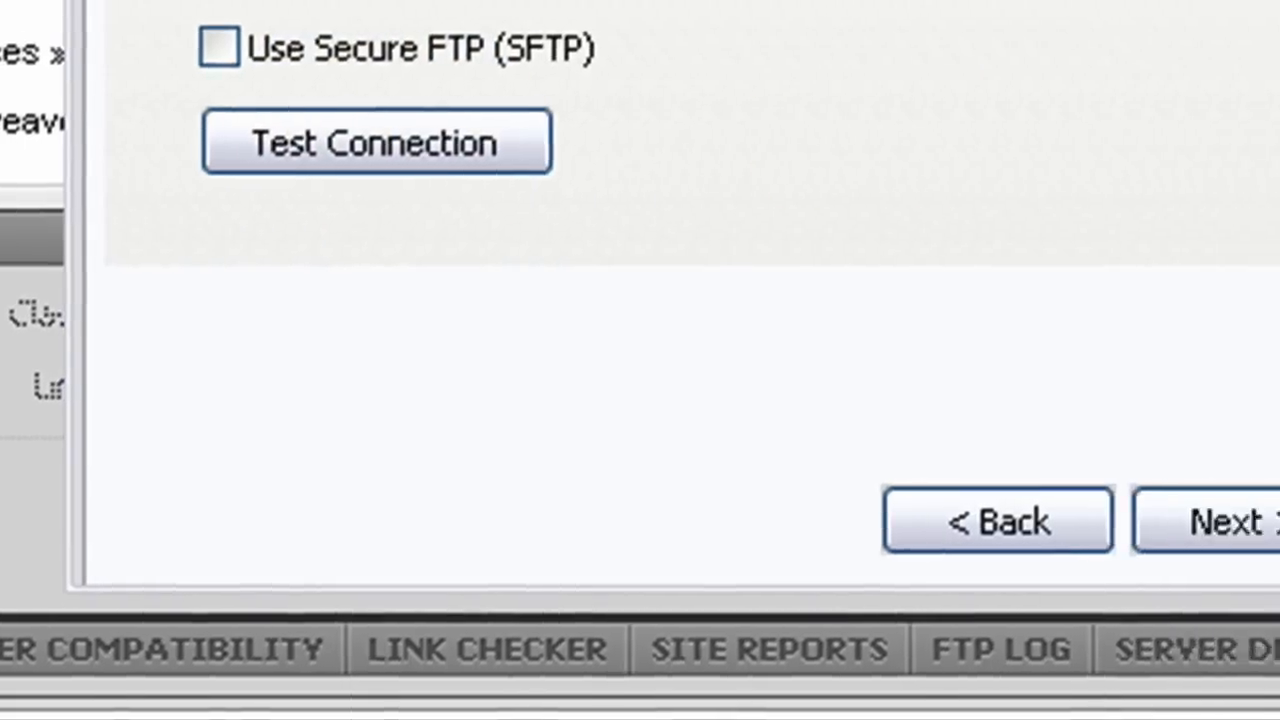
Test the FTP connection and confirm it succeeds
left_click(376, 141)
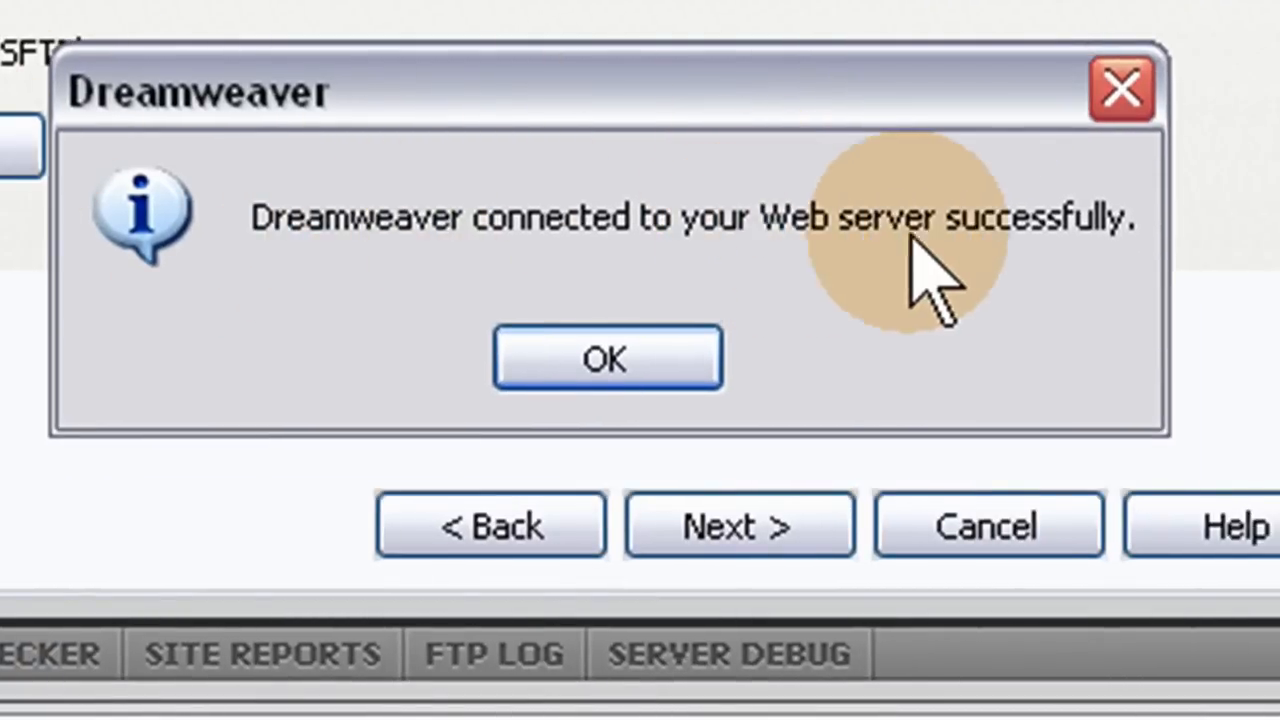
left_click(606, 357)
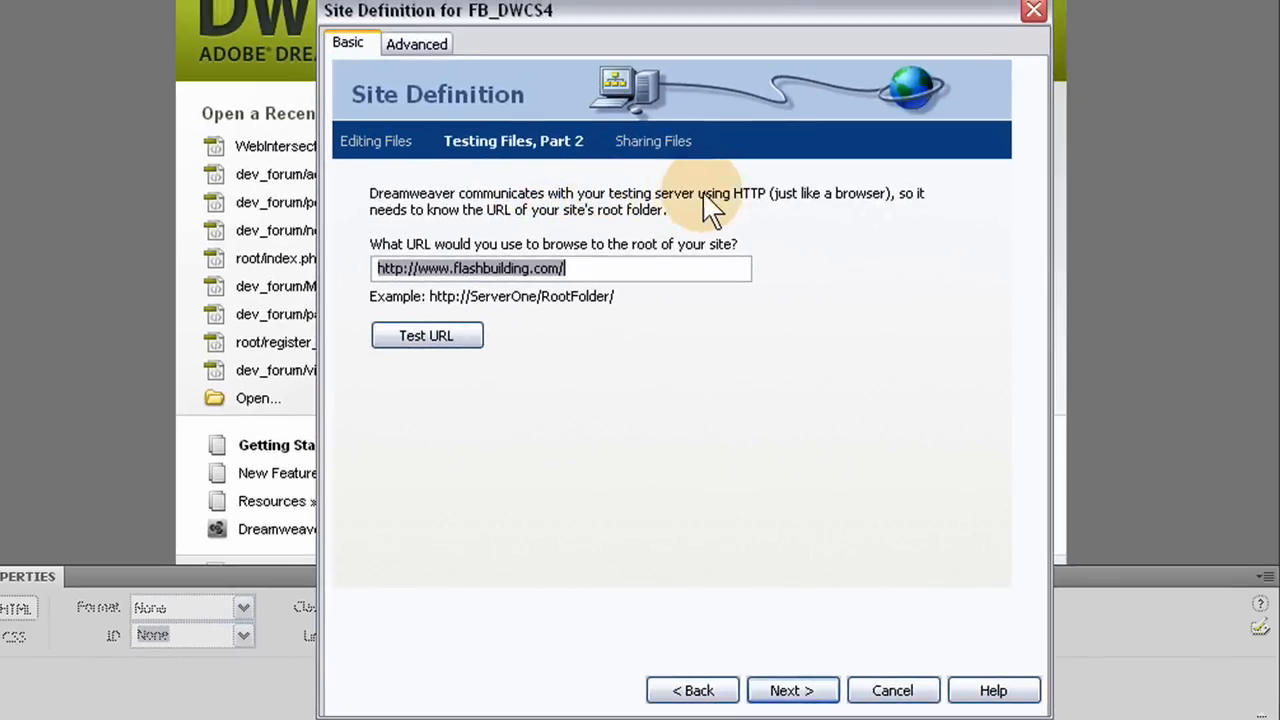
mouse_move(915, 215)
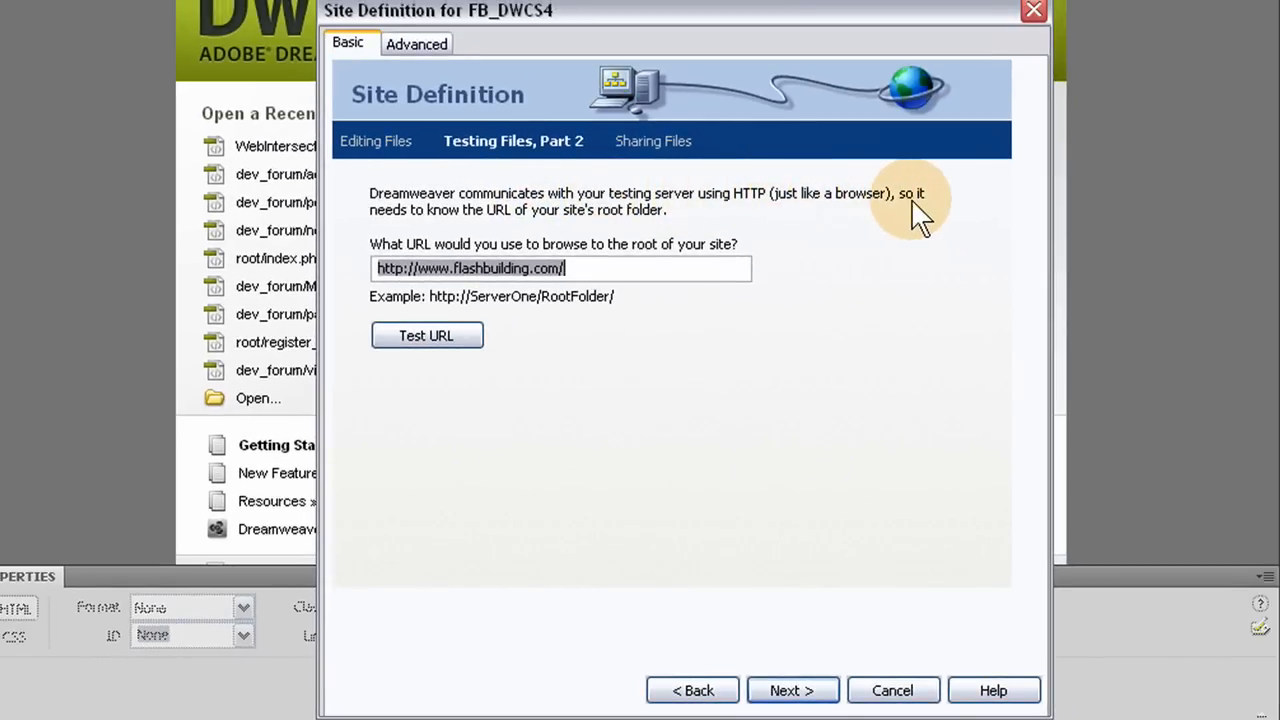
mouse_move(680, 255)
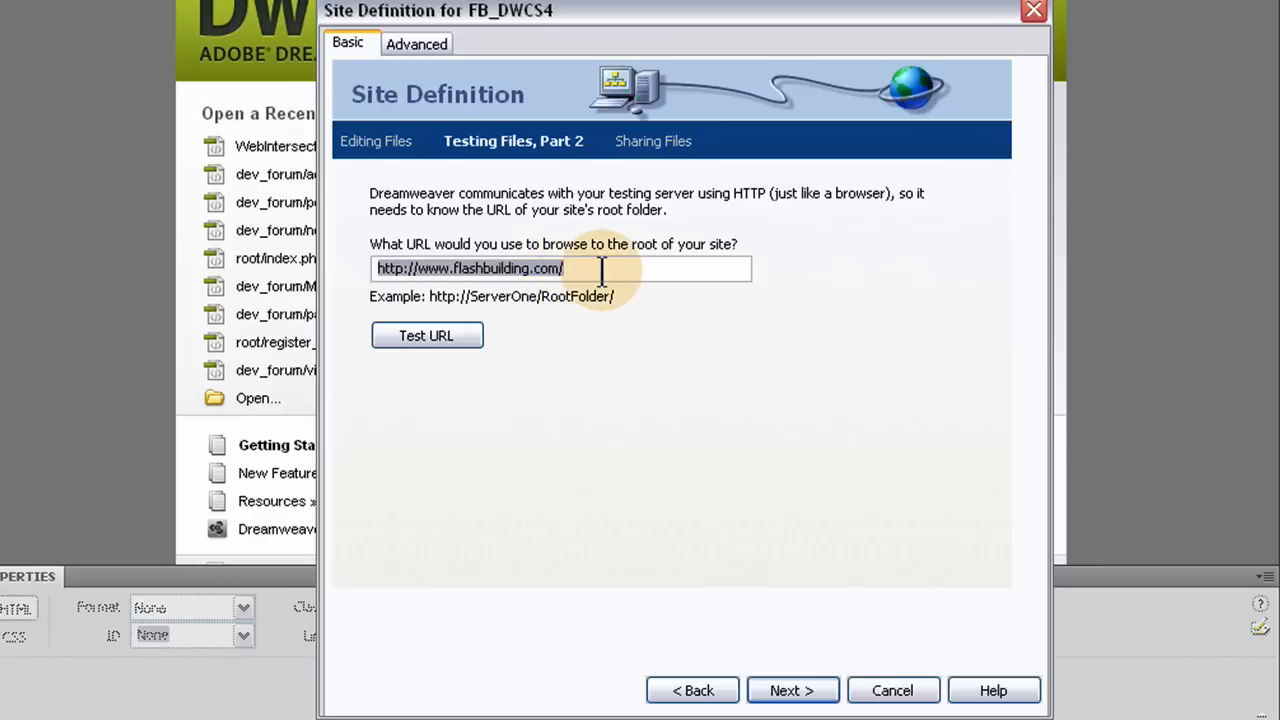
mouse_move(518, 300)
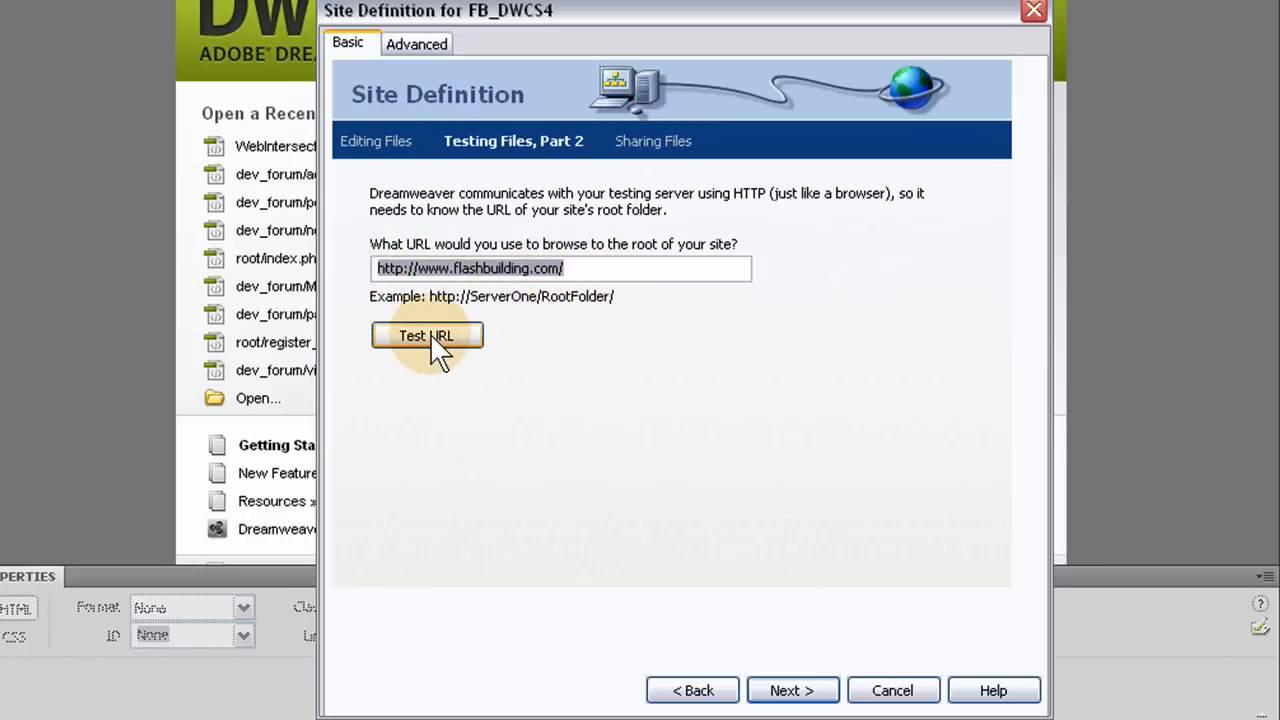
left_click(426, 335)
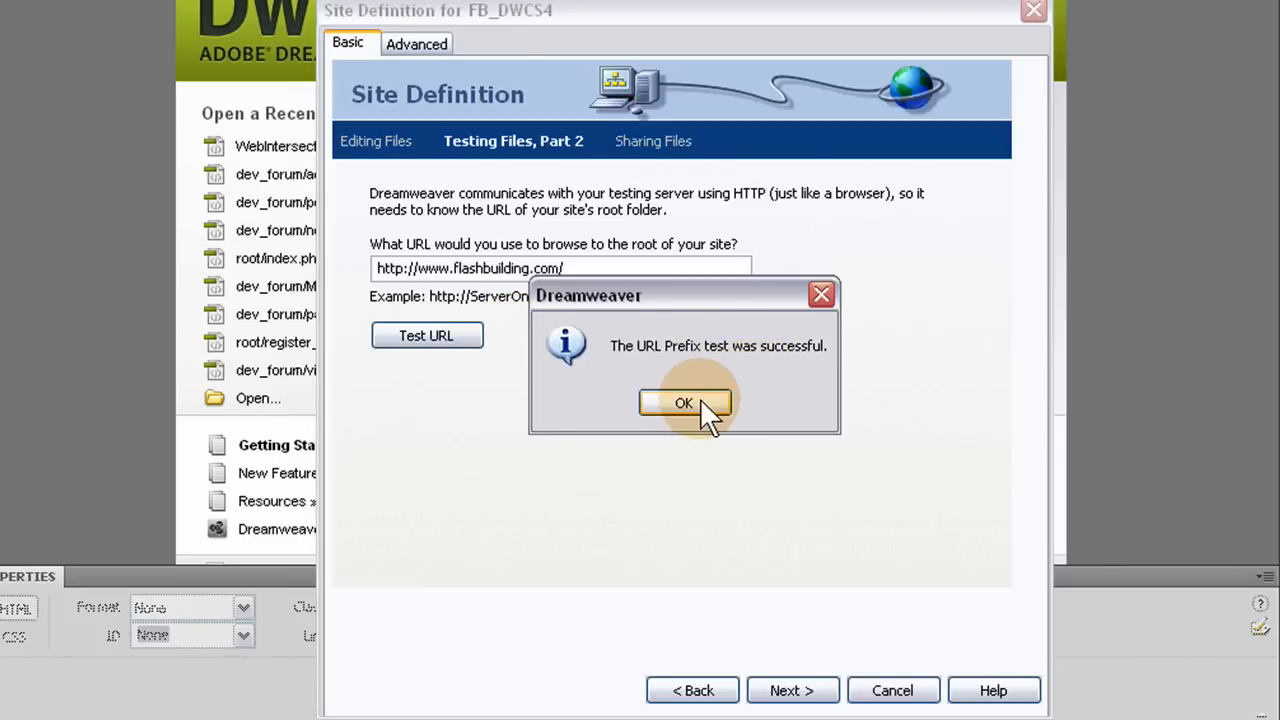
left_click(684, 402)
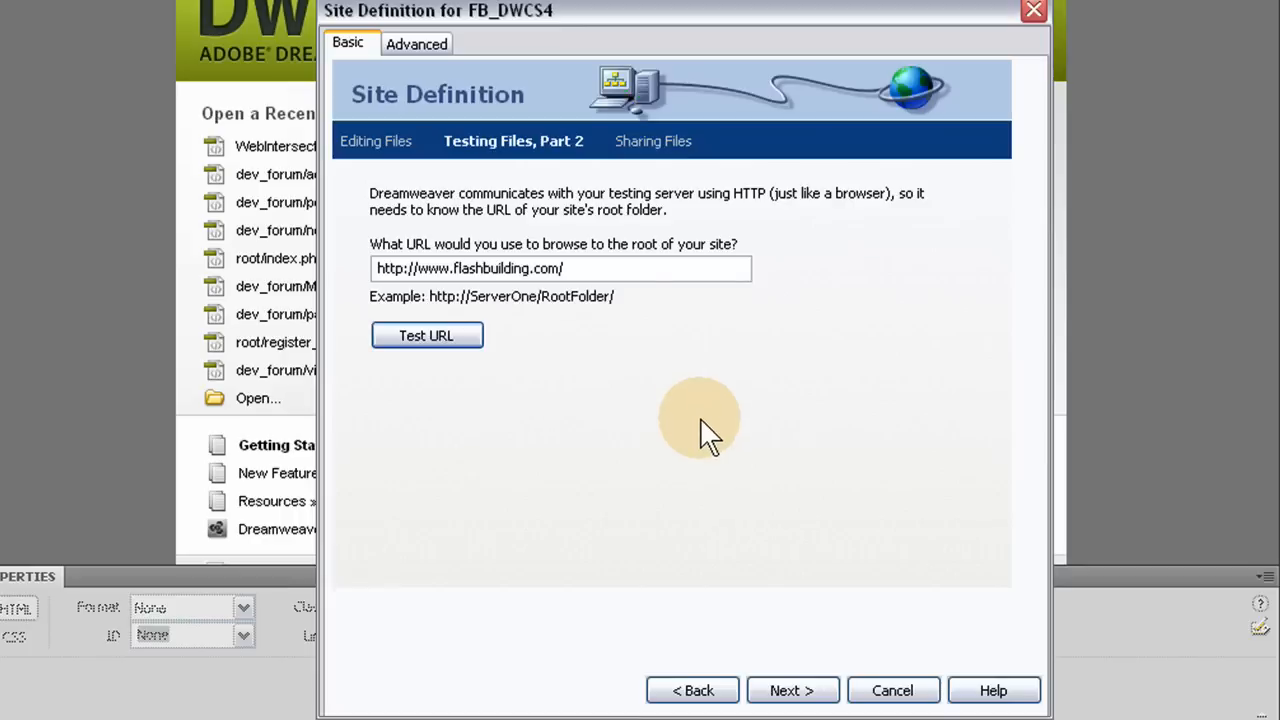
mouse_move(640, 415)
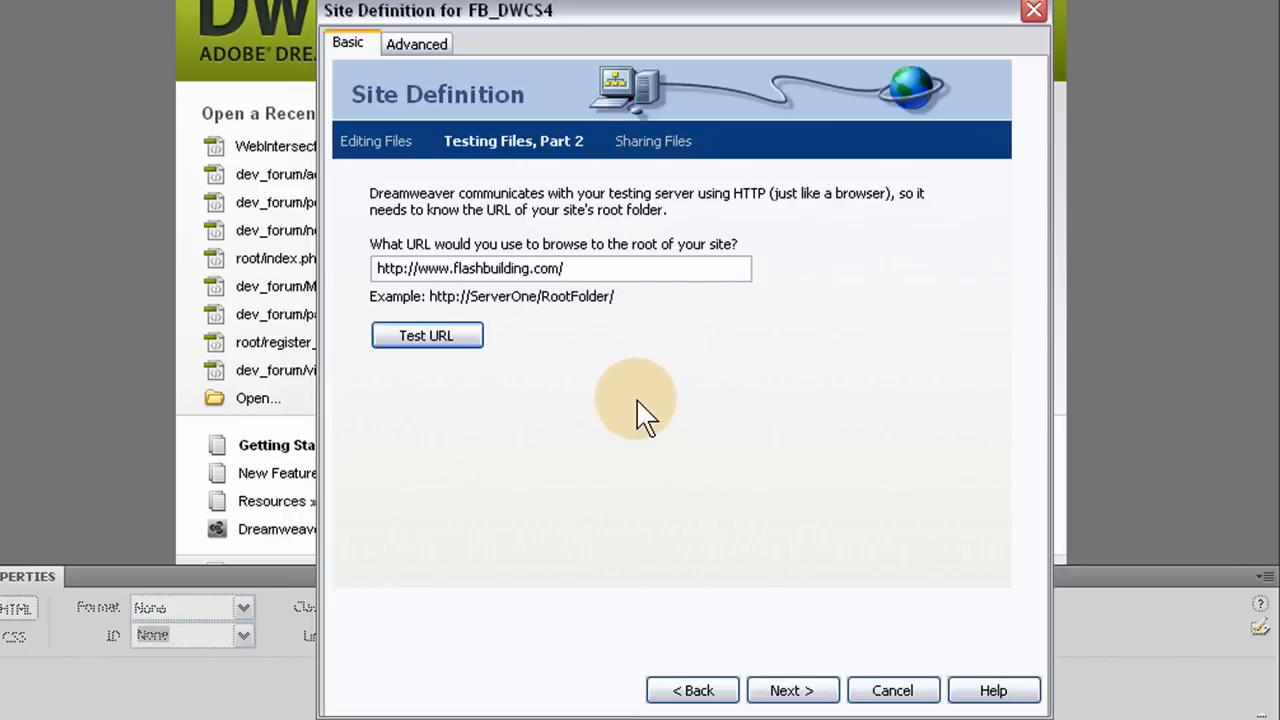
mouse_move(665, 515)
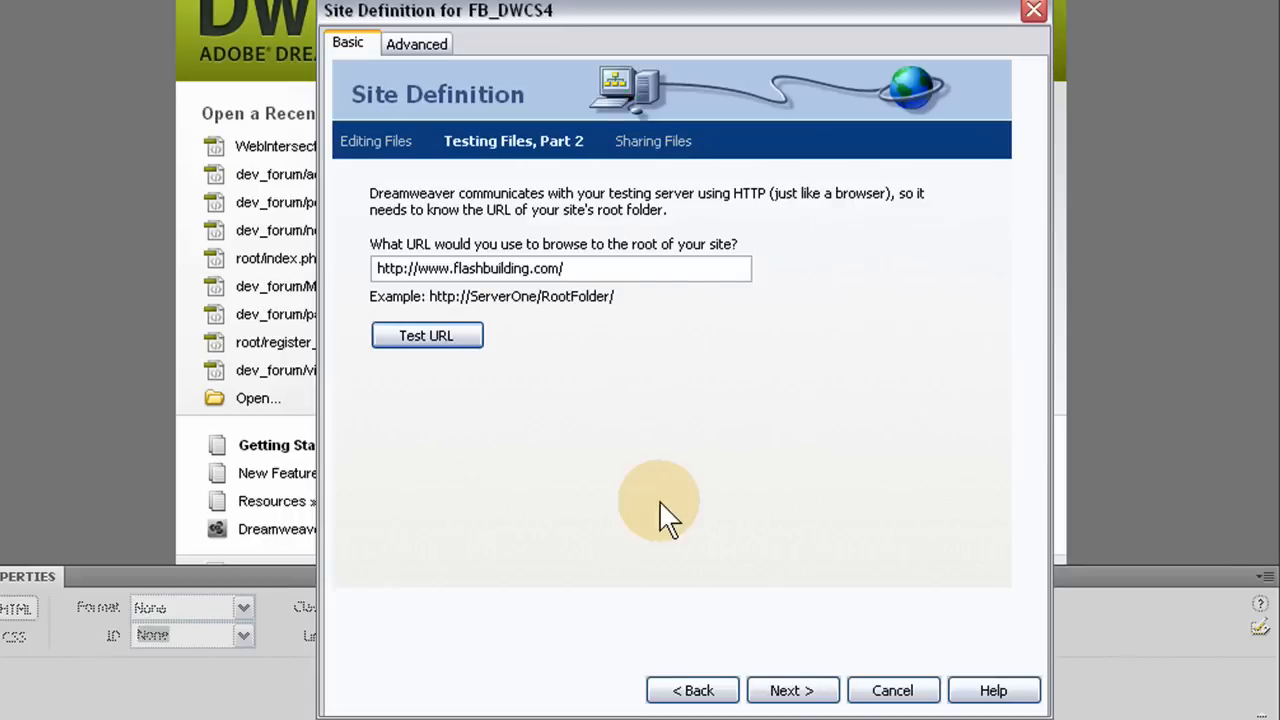
mouse_move(625, 415)
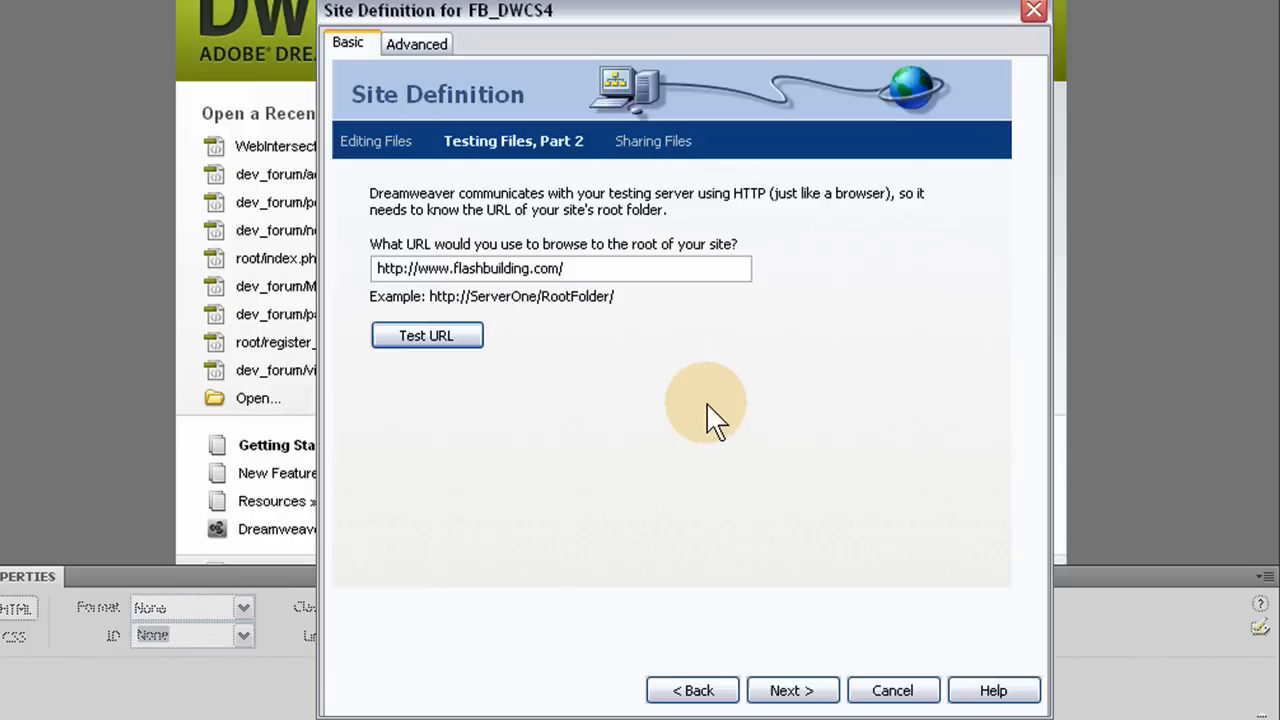
mouse_move(715, 410)
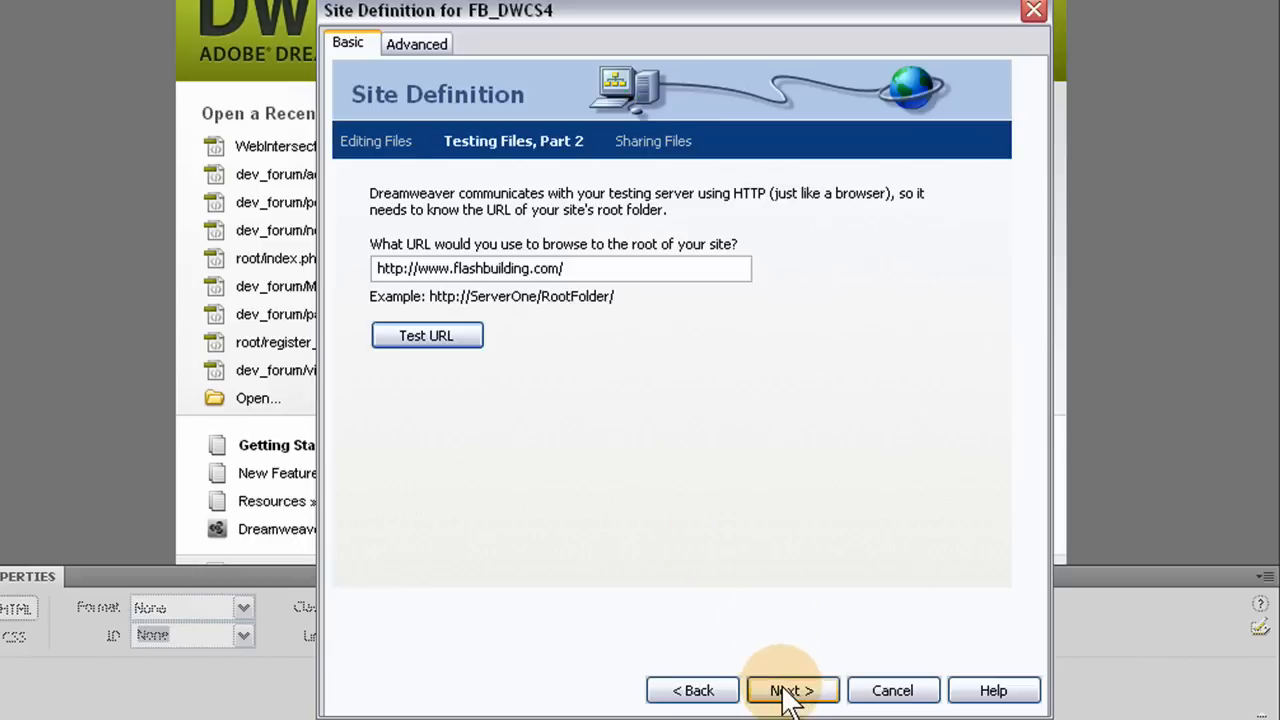
Leave check-in/check-out disabled and finish the FB_DWCS4 site definition
left_click(792, 690)
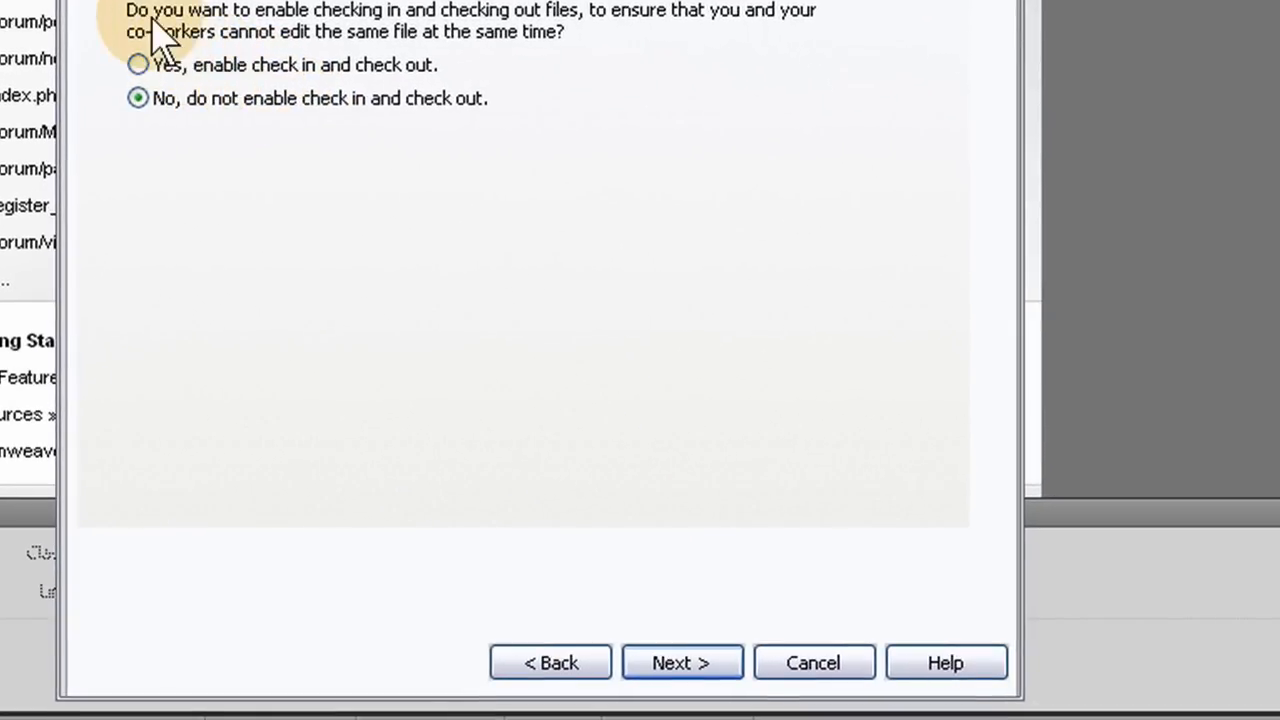
mouse_move(745, 50)
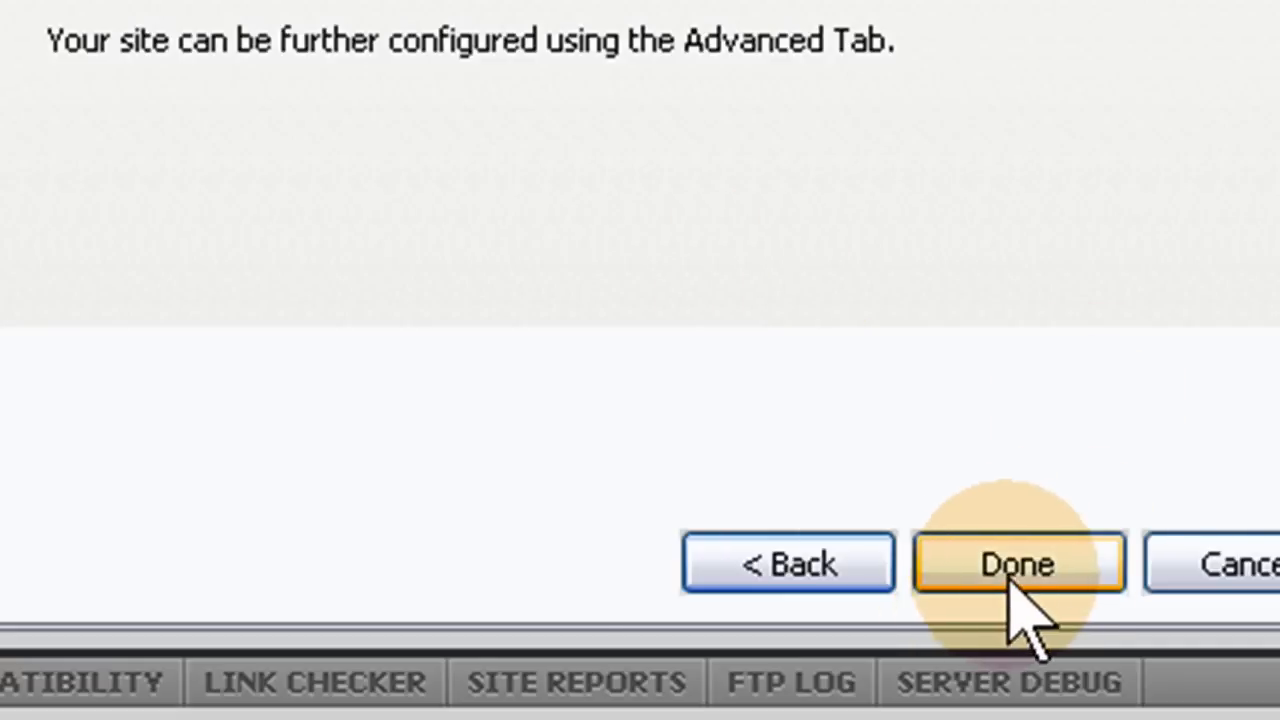
left_click(1018, 562)
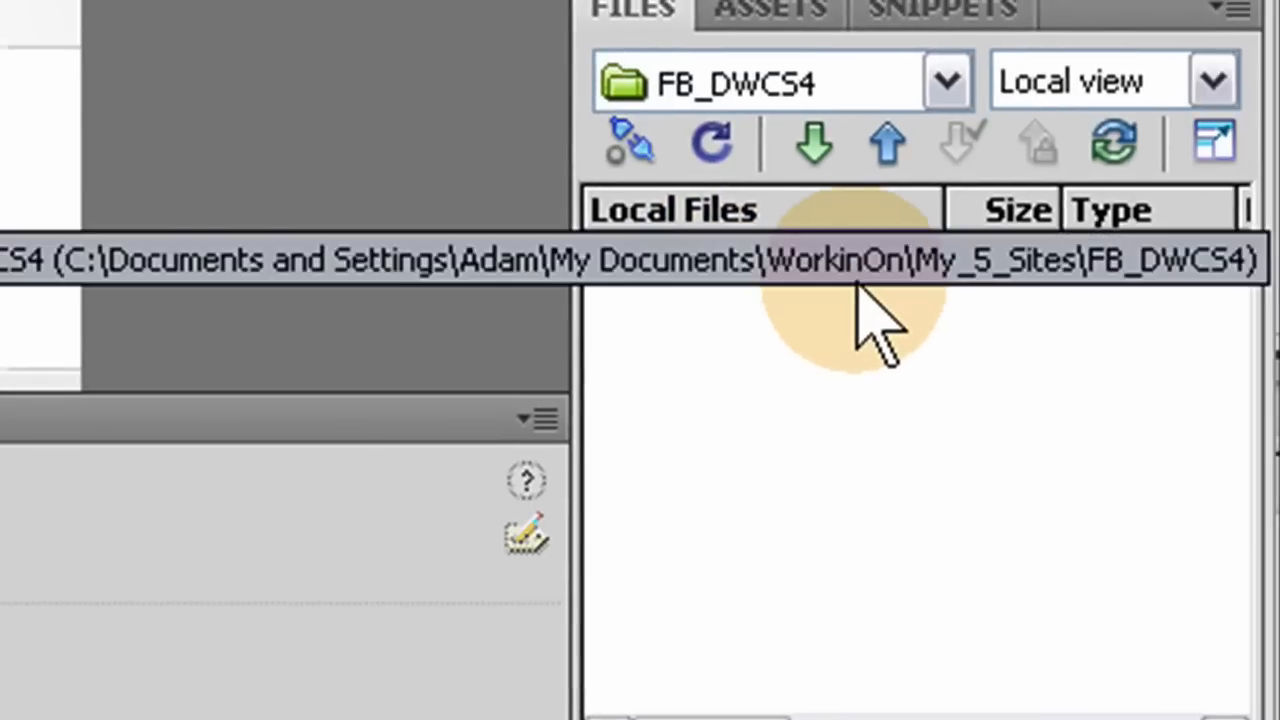
mouse_move(900, 310)
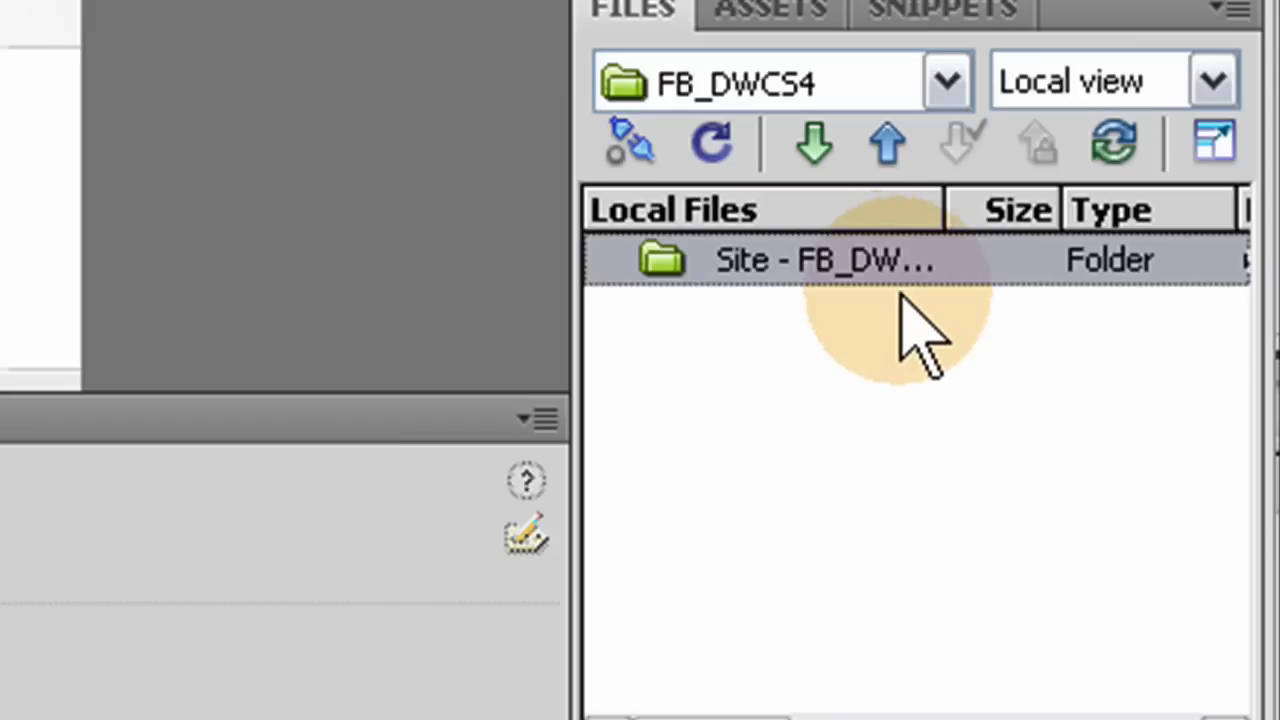
Switch the Files panel to Remote view to list the server's files, including footer.php
left_click(1213, 80)
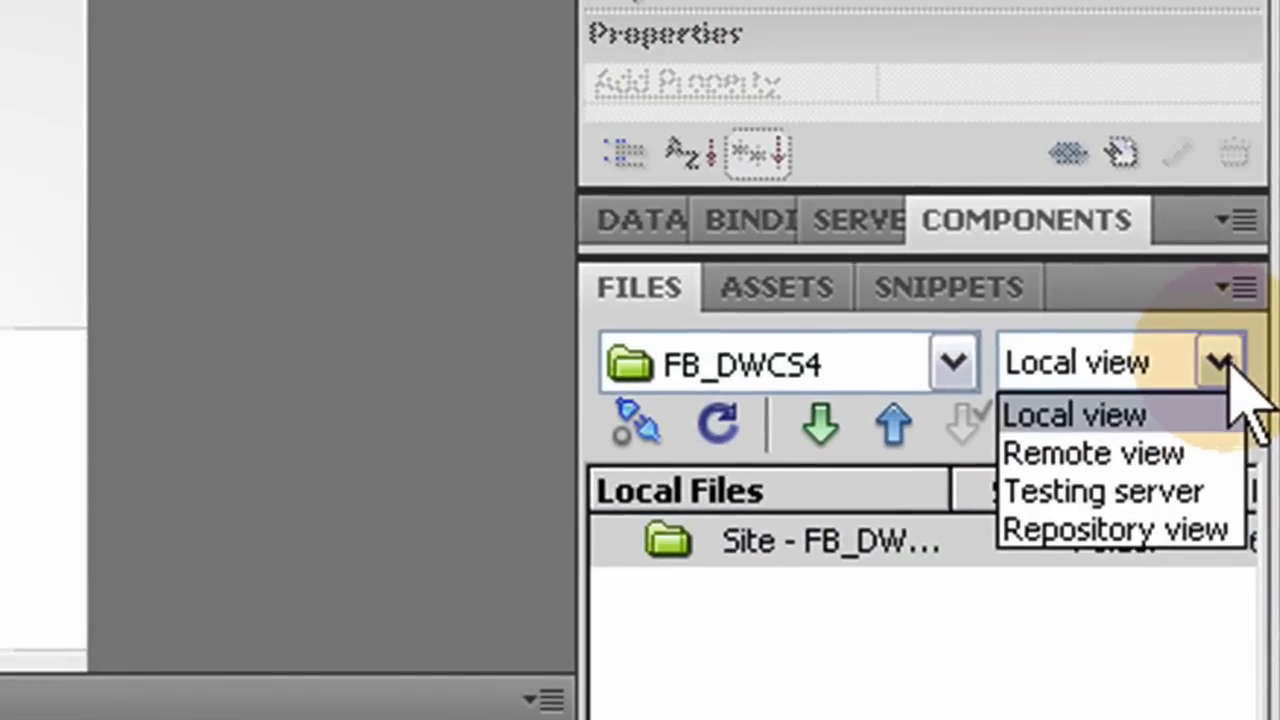
left_click(1092, 452)
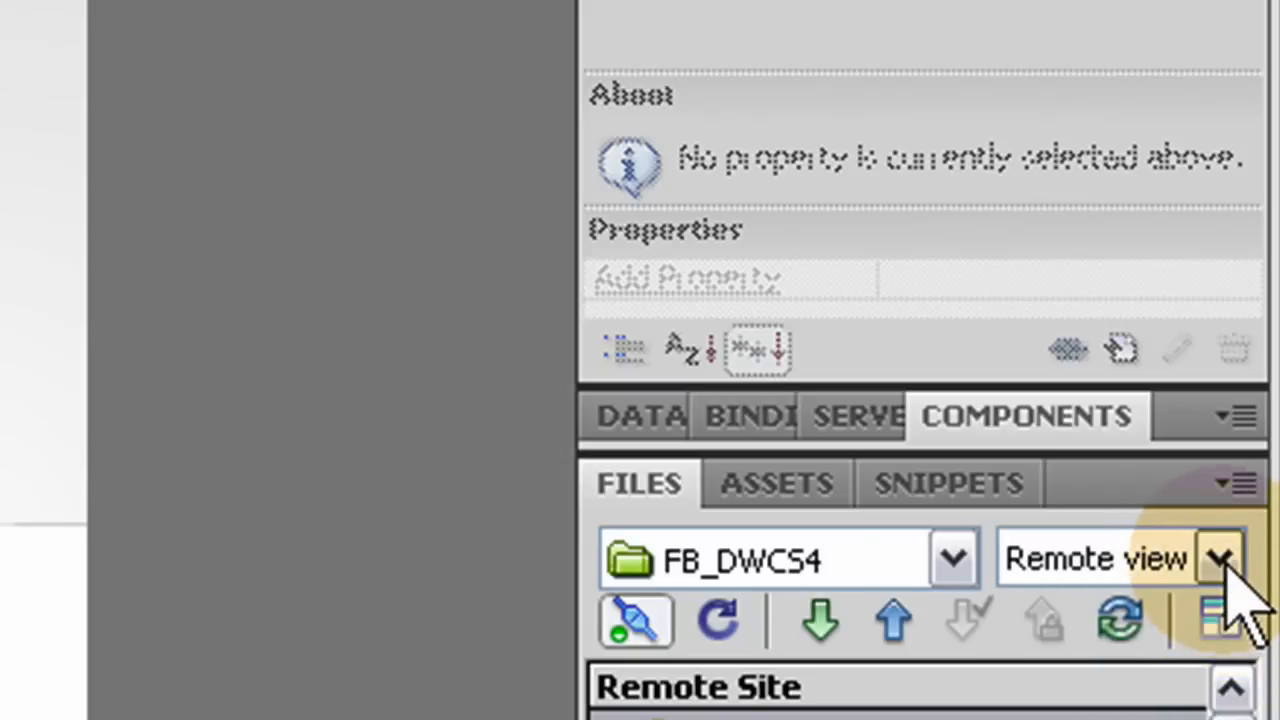
left_click(1218, 558)
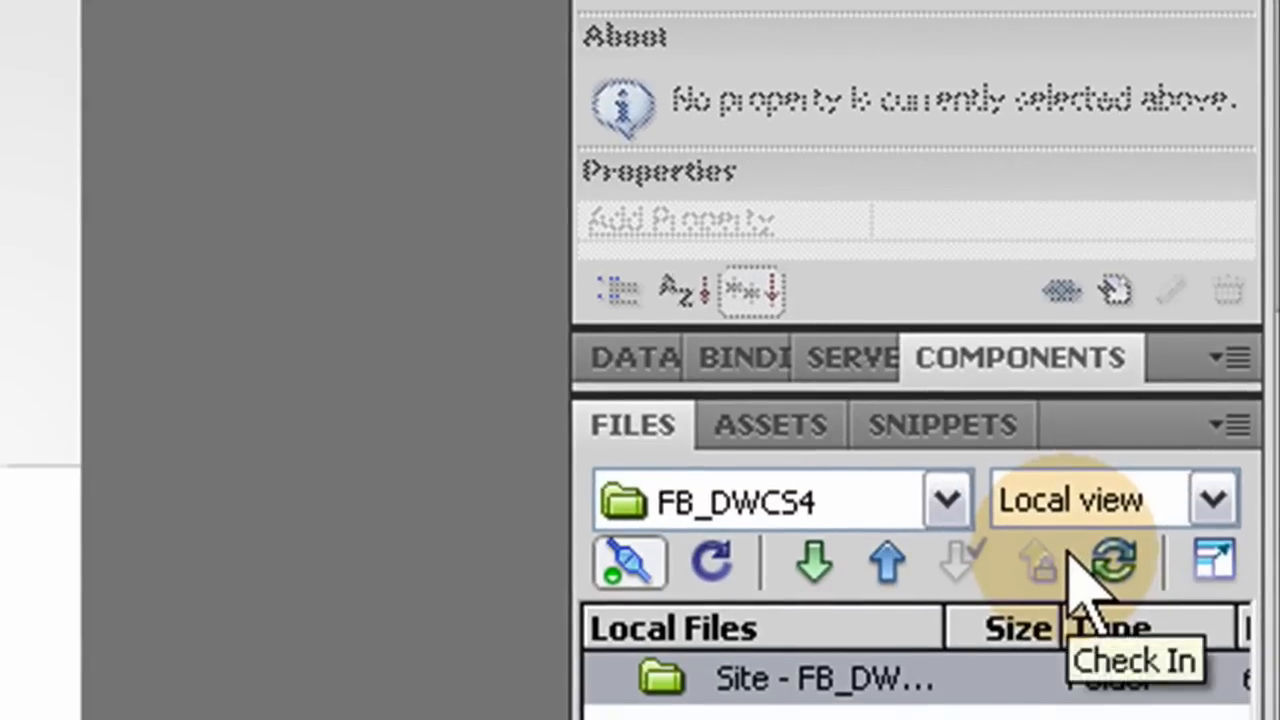
left_click(1213, 499)
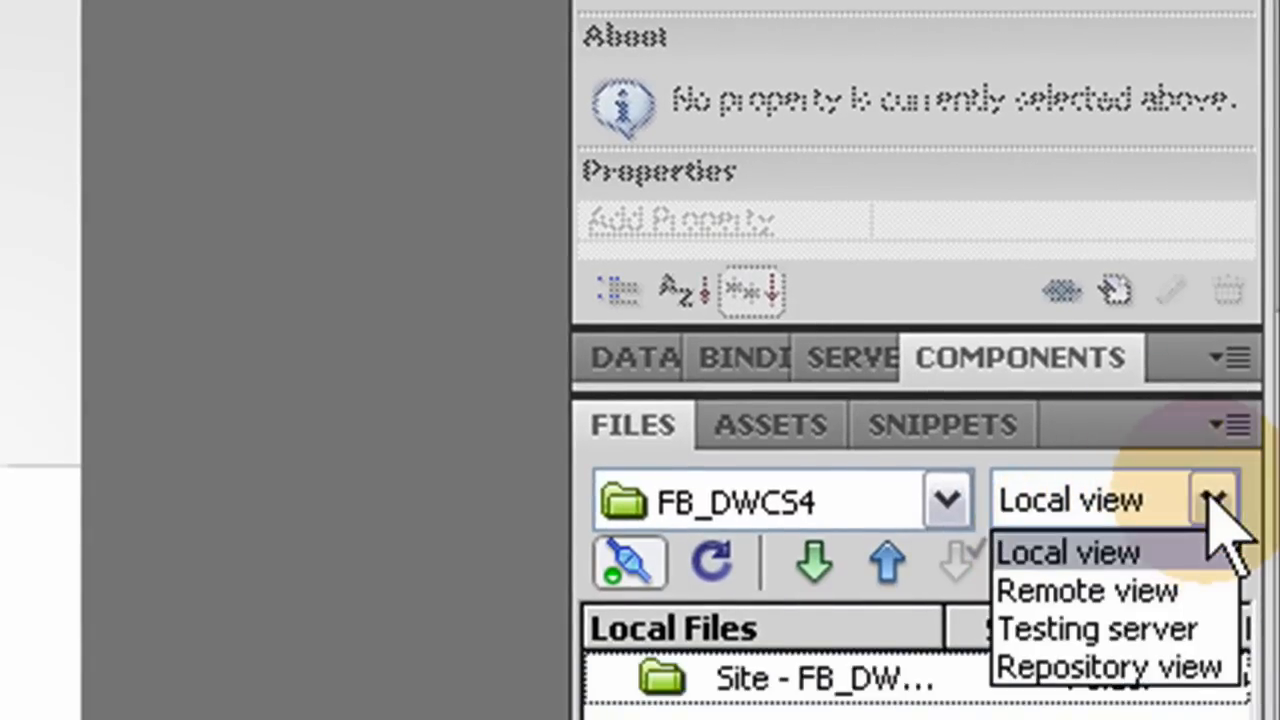
left_click(1085, 590)
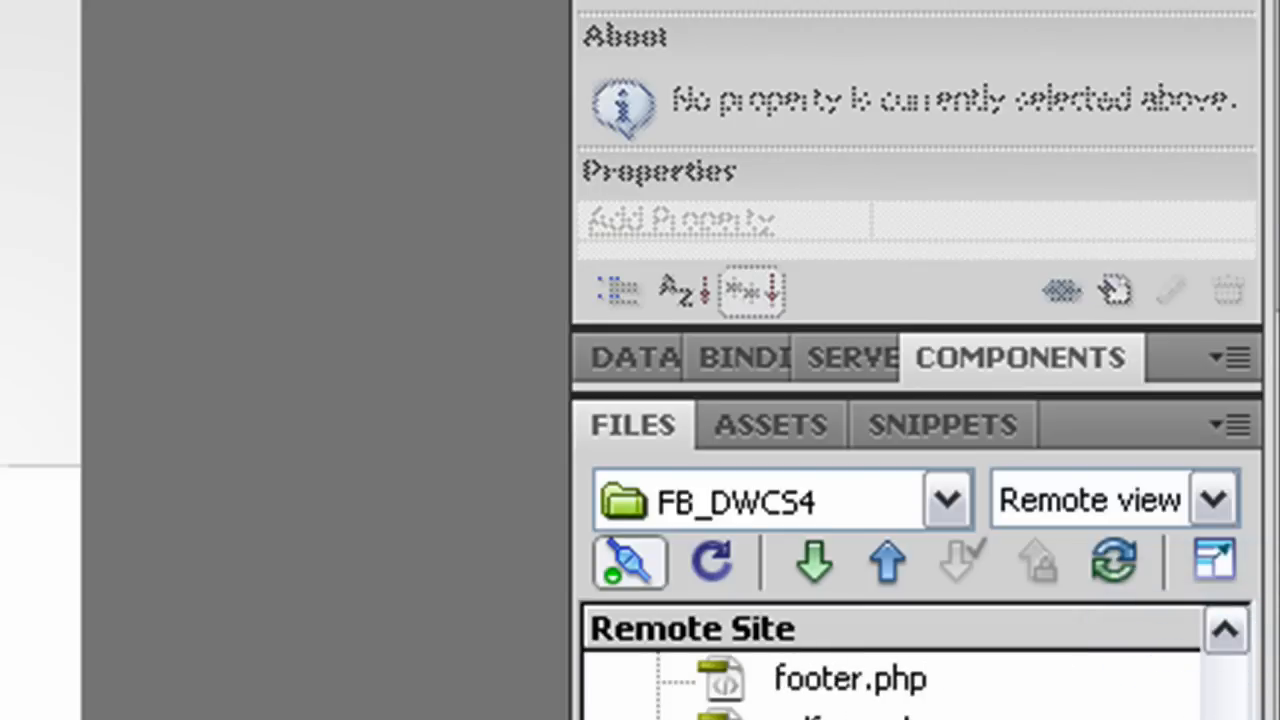
mouse_move(810, 565)
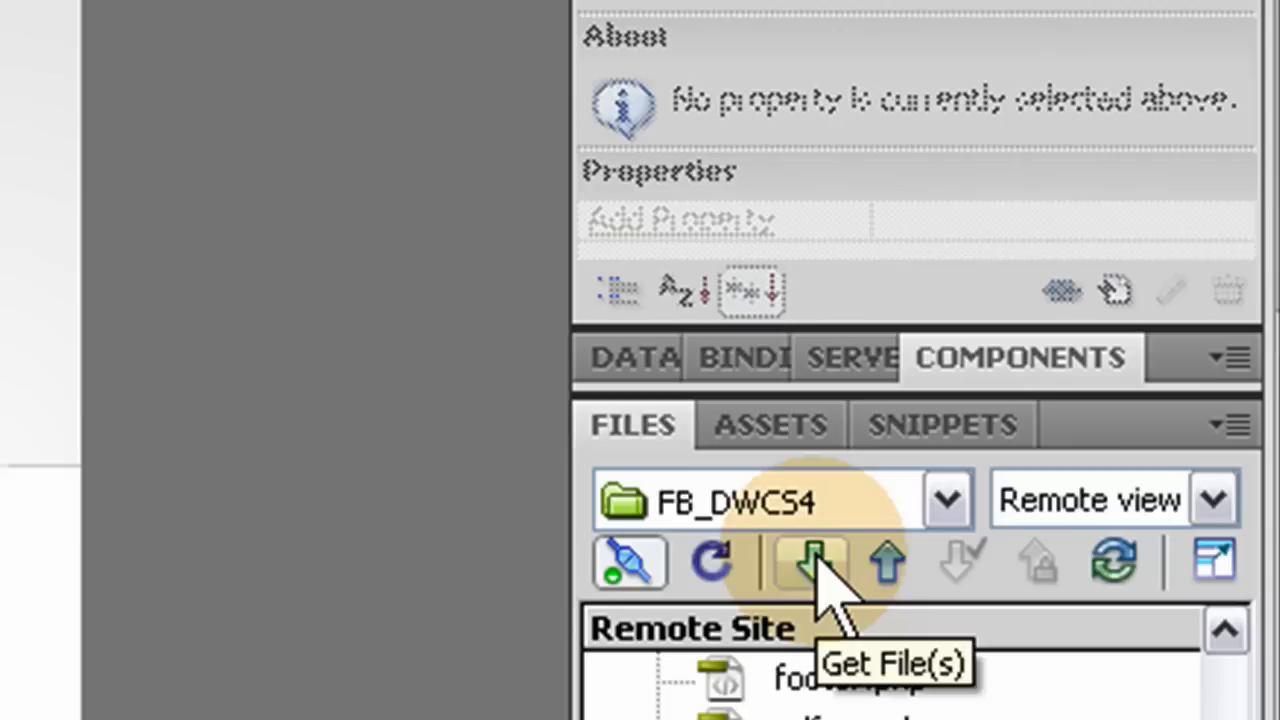
Get the selected remote file into the local folder, skipping dependent files
left_click(810, 562)
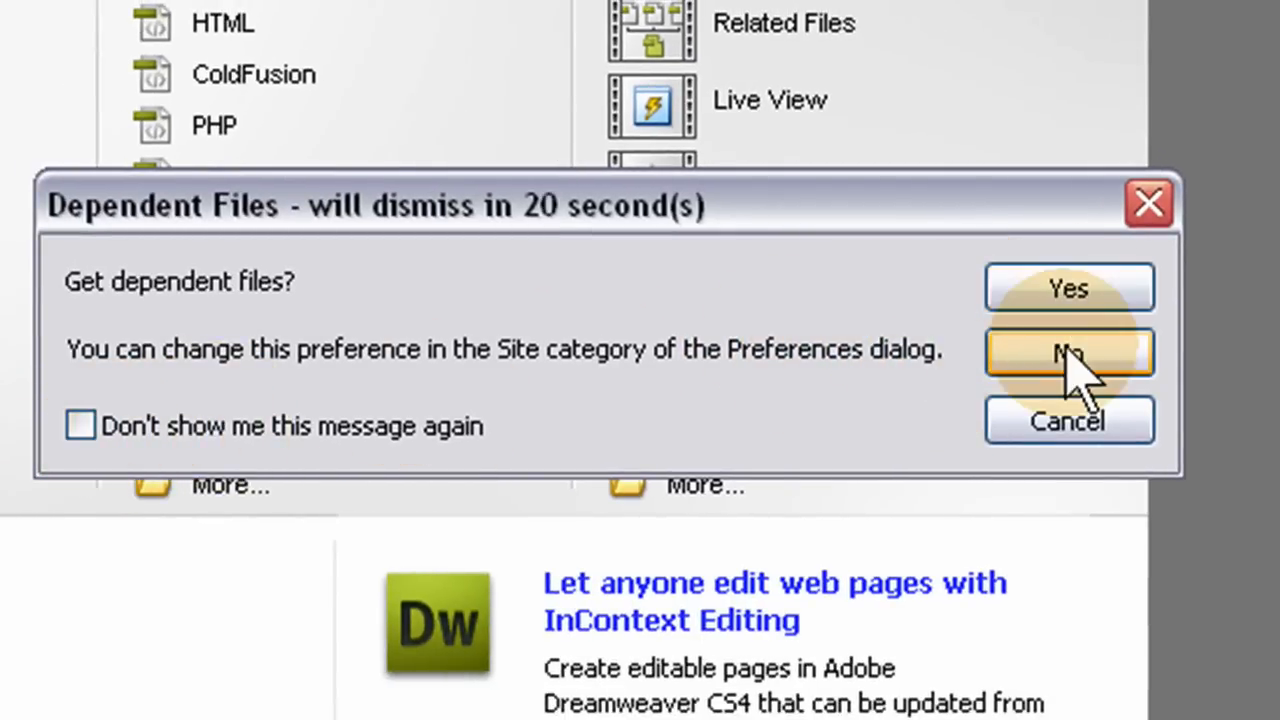
left_click(1068, 352)
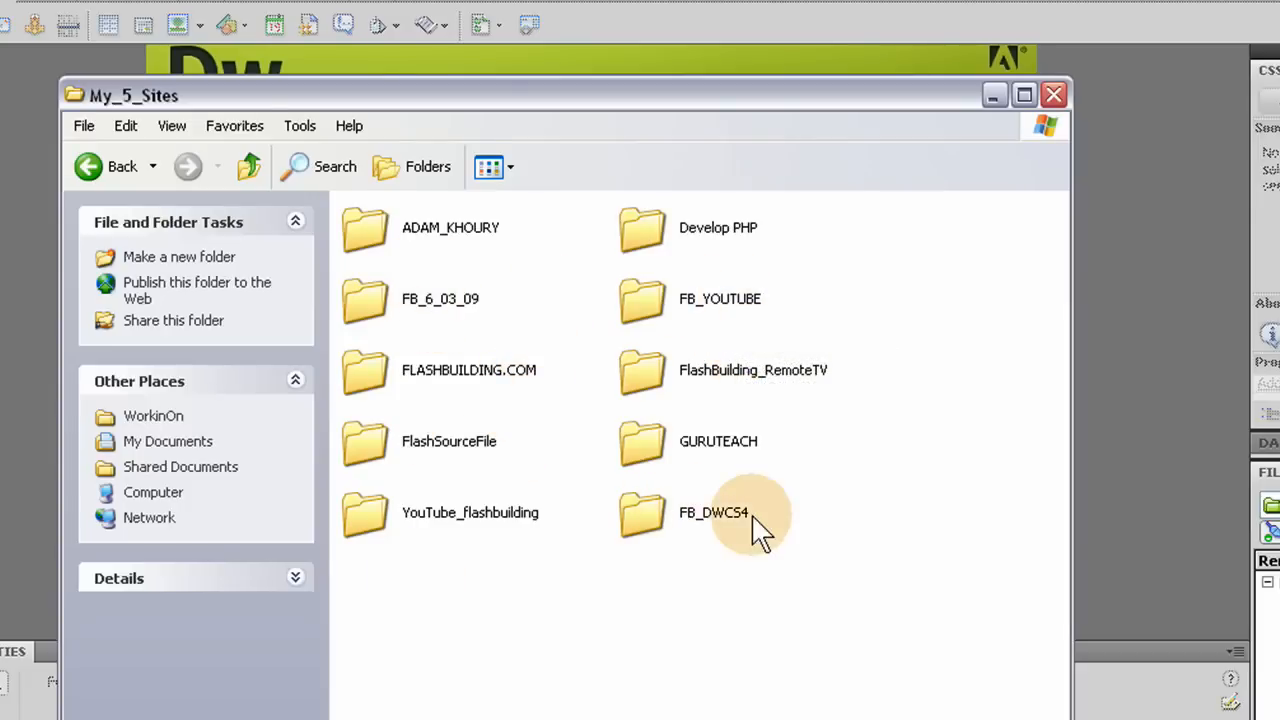
Check the local FB_DWCS4 folder for index.php, then answer Yes to download its dependent files
double_click(713, 512)
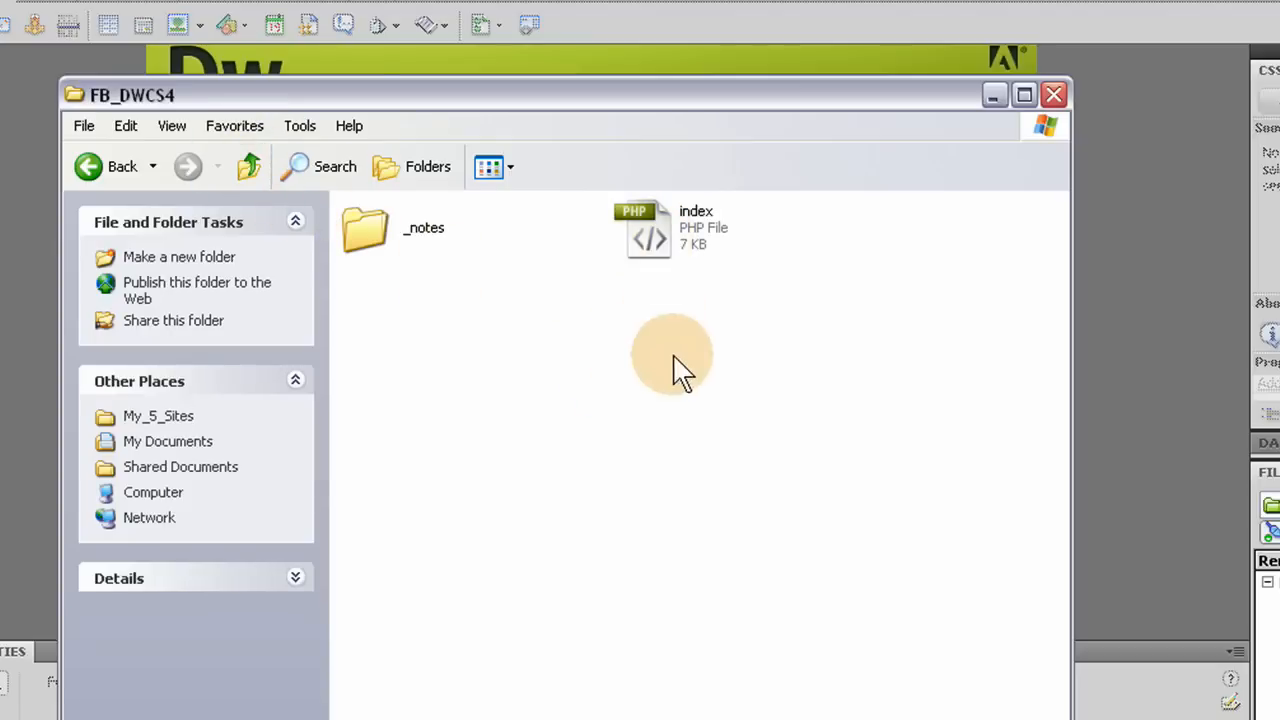
mouse_move(685, 375)
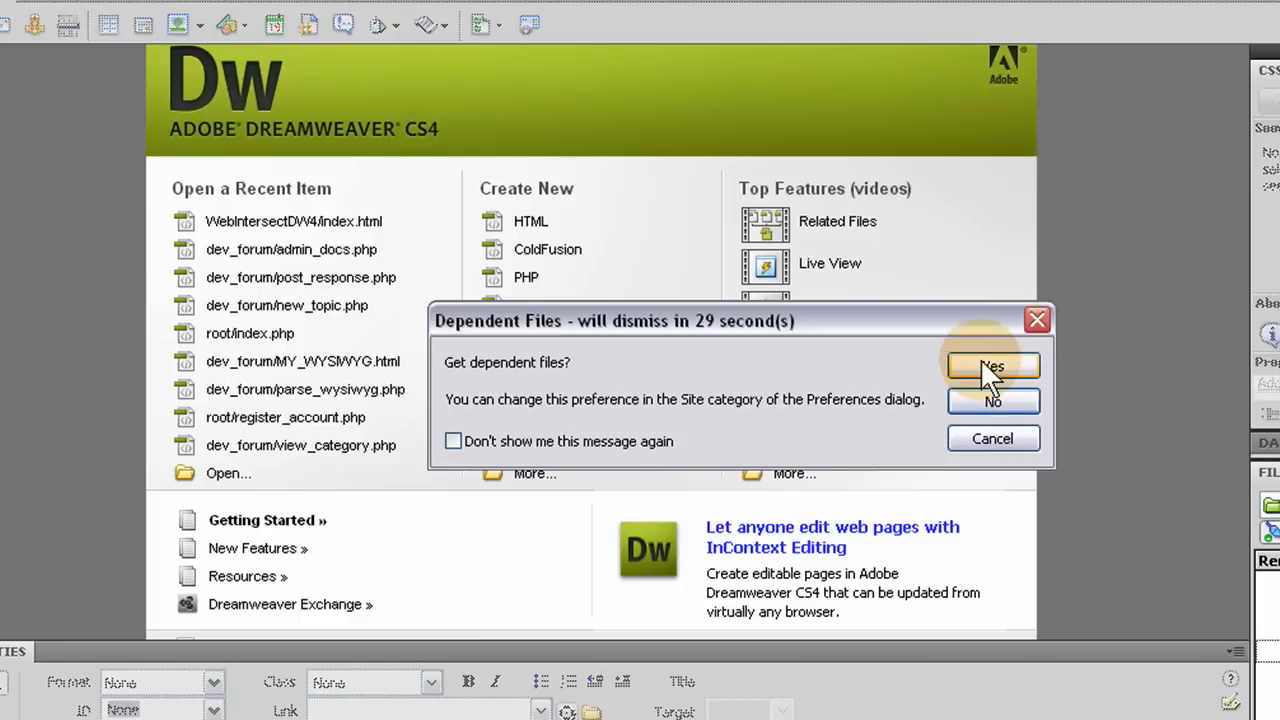
left_click(991, 366)
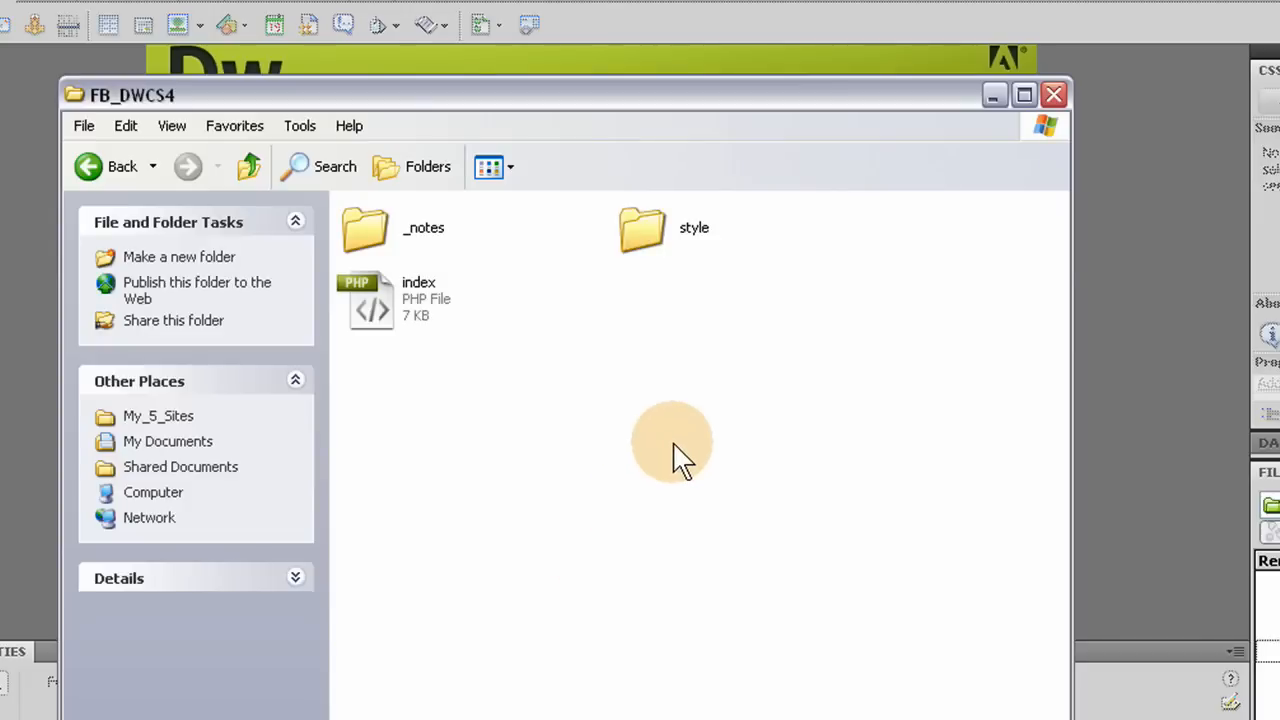
mouse_move(650, 235)
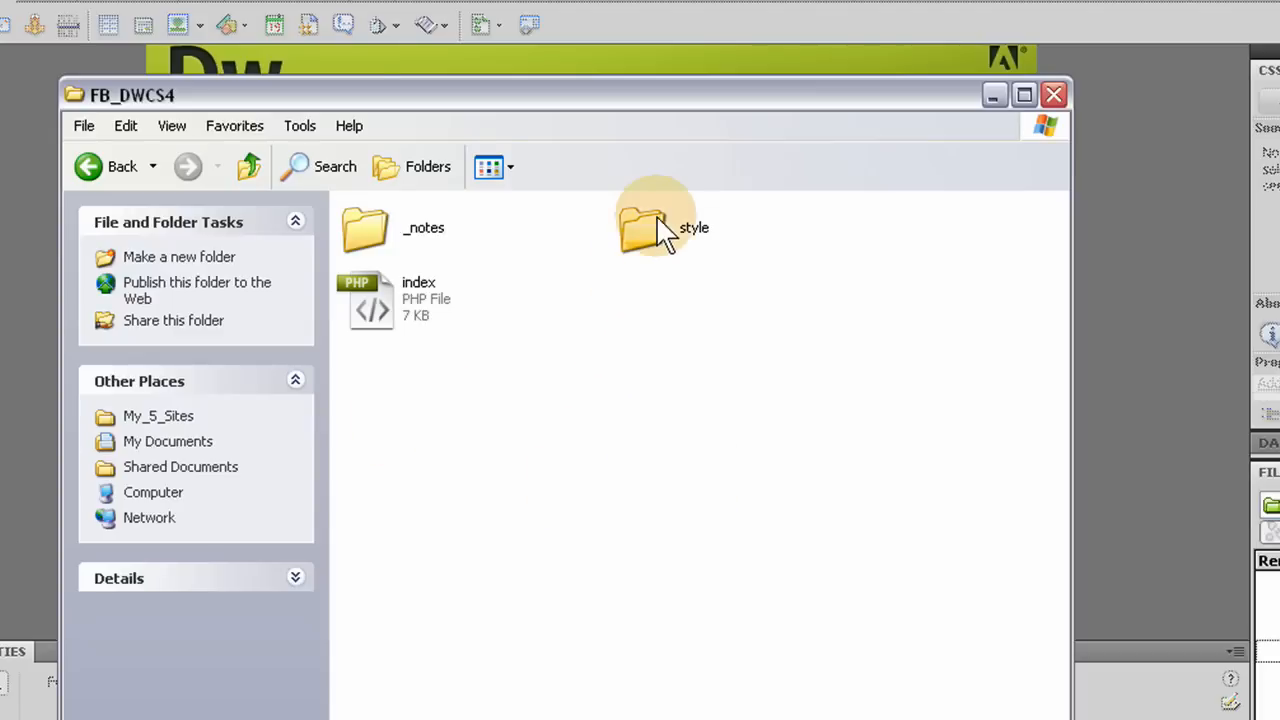
Look inside the style folder and return to FB_DWCS4 listing index, style, images, header and footer
double_click(640, 227)
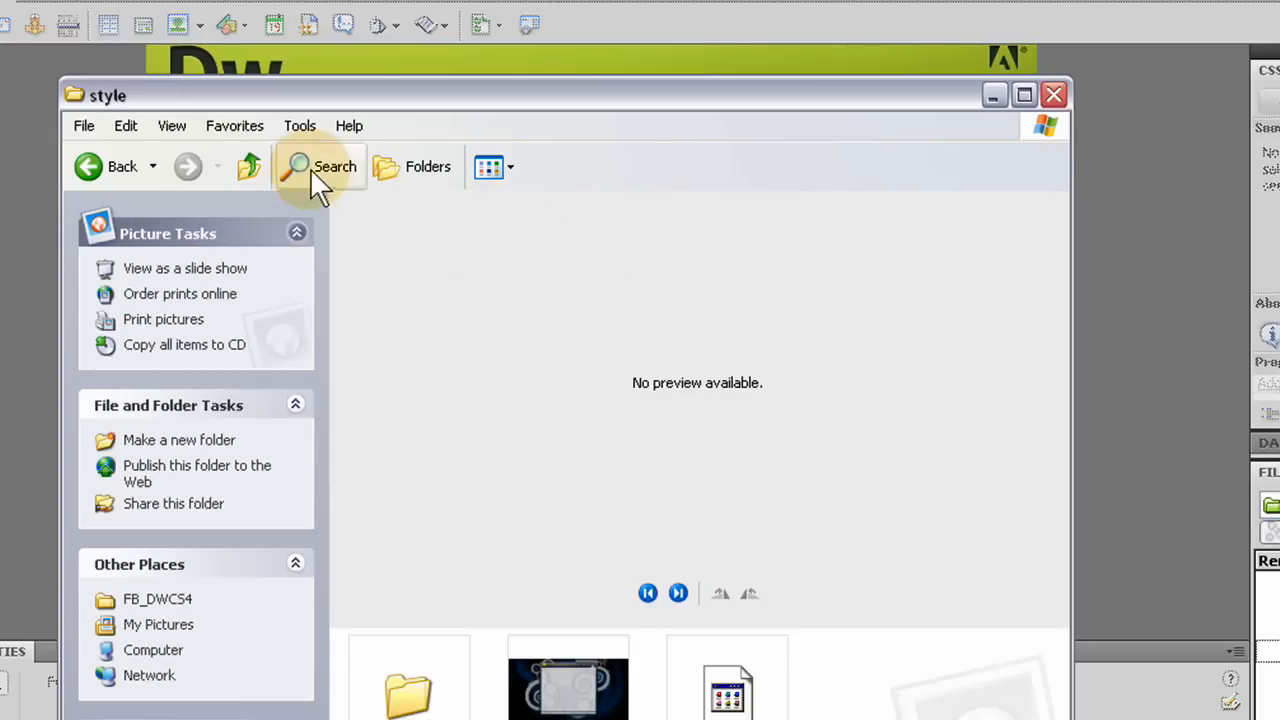
left_click(248, 166)
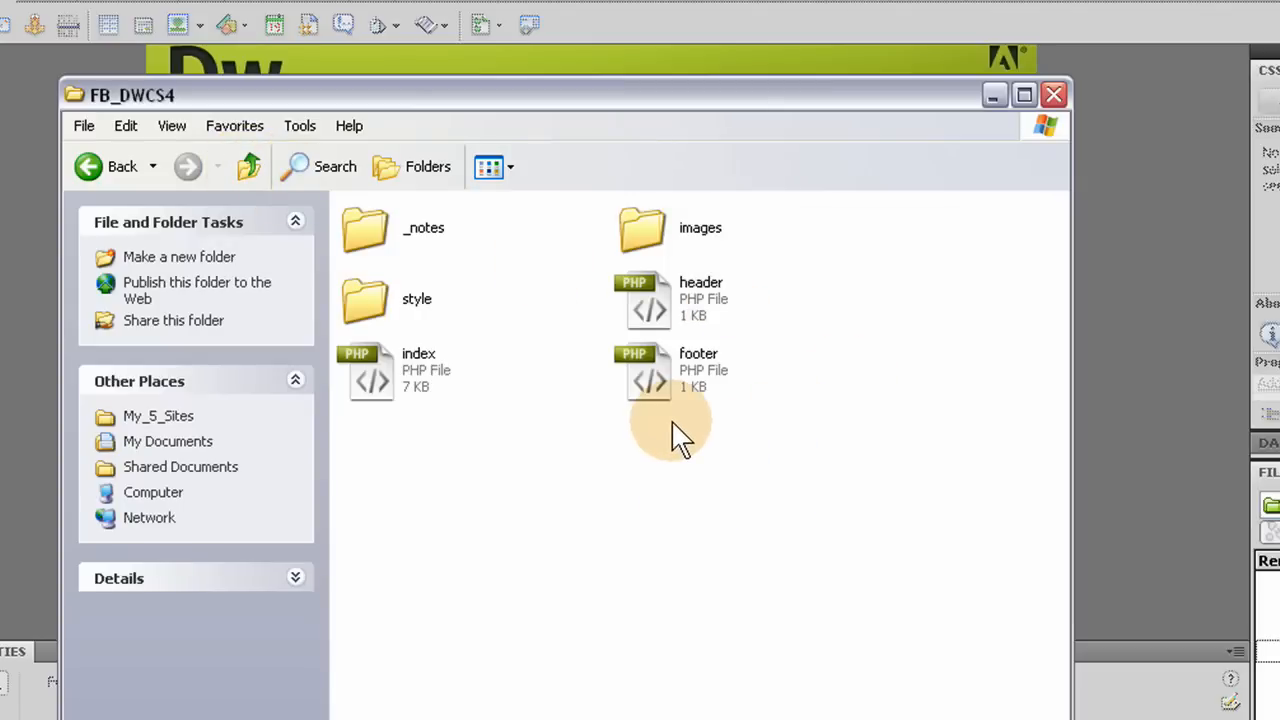
mouse_move(710, 505)
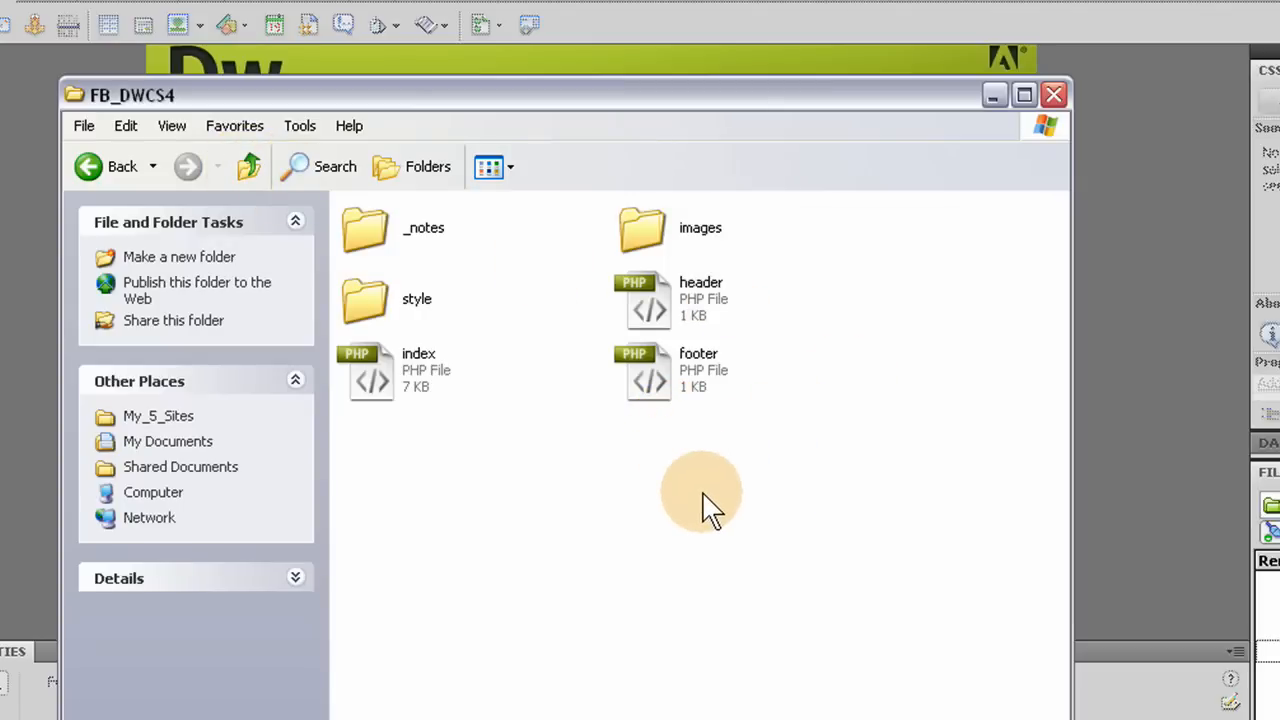
mouse_move(860, 520)
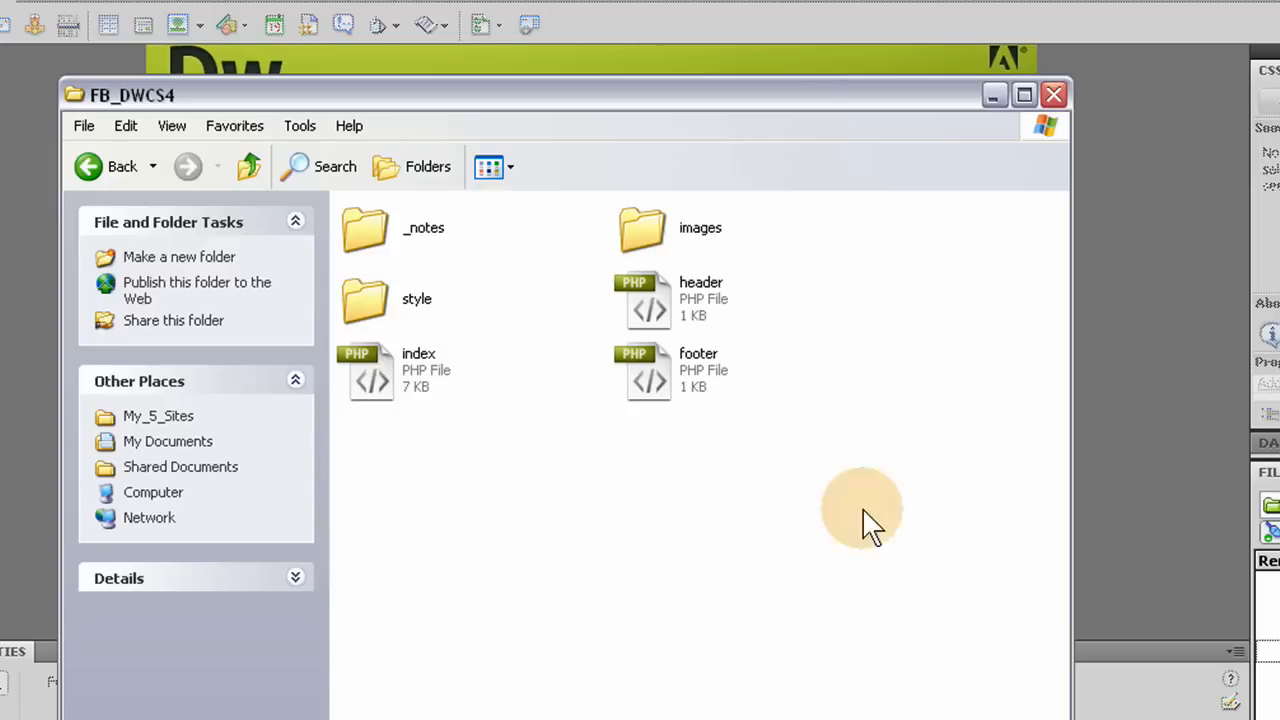
mouse_move(1000, 120)
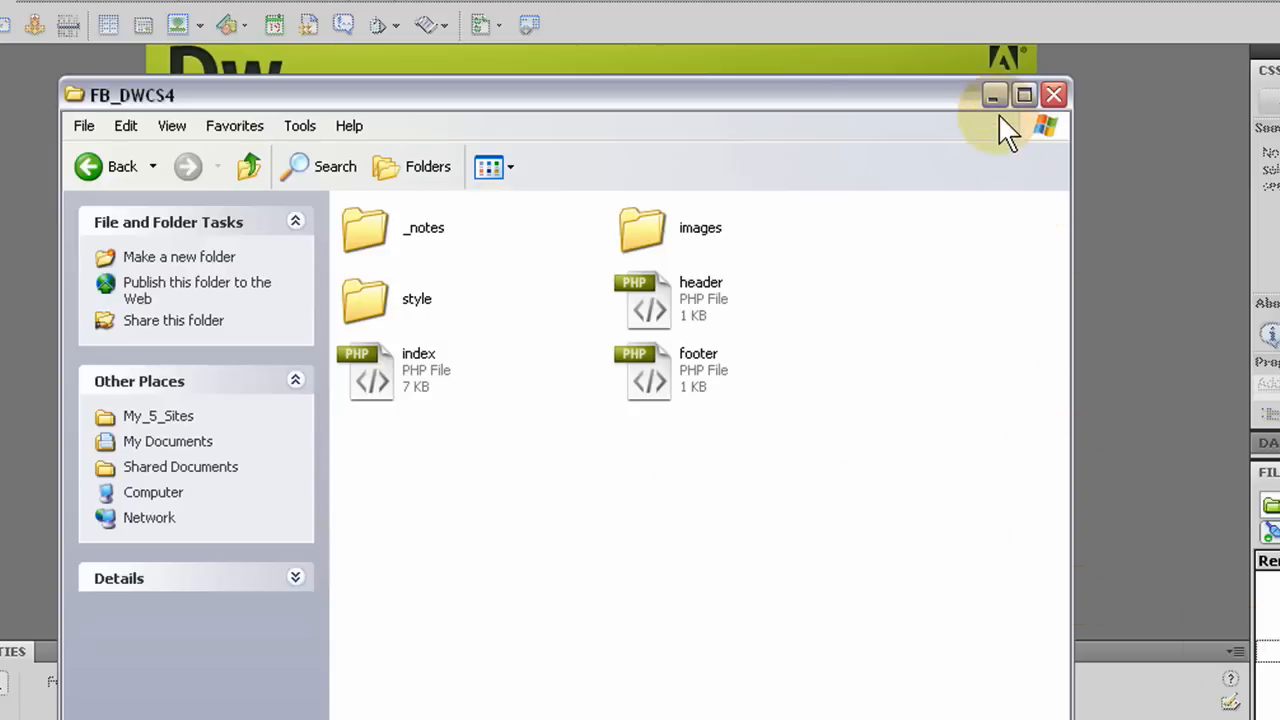